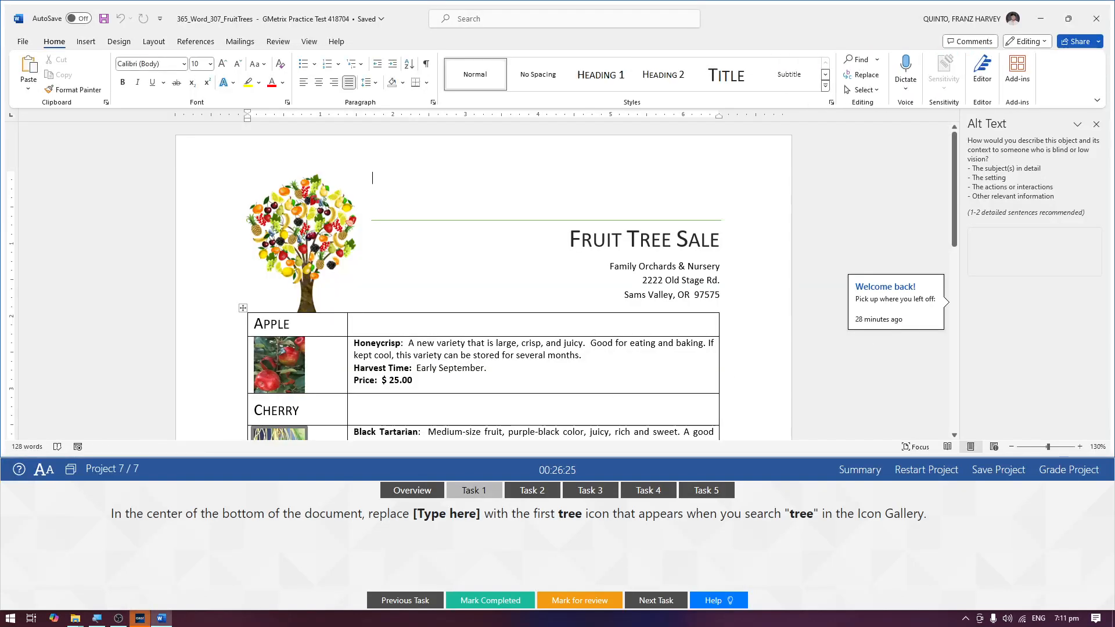
Close the Alt Text pane and scroll down to the [Type here] placeholder below the fruit table.
{"action": "left_click", "coordinate": [1099, 124]}
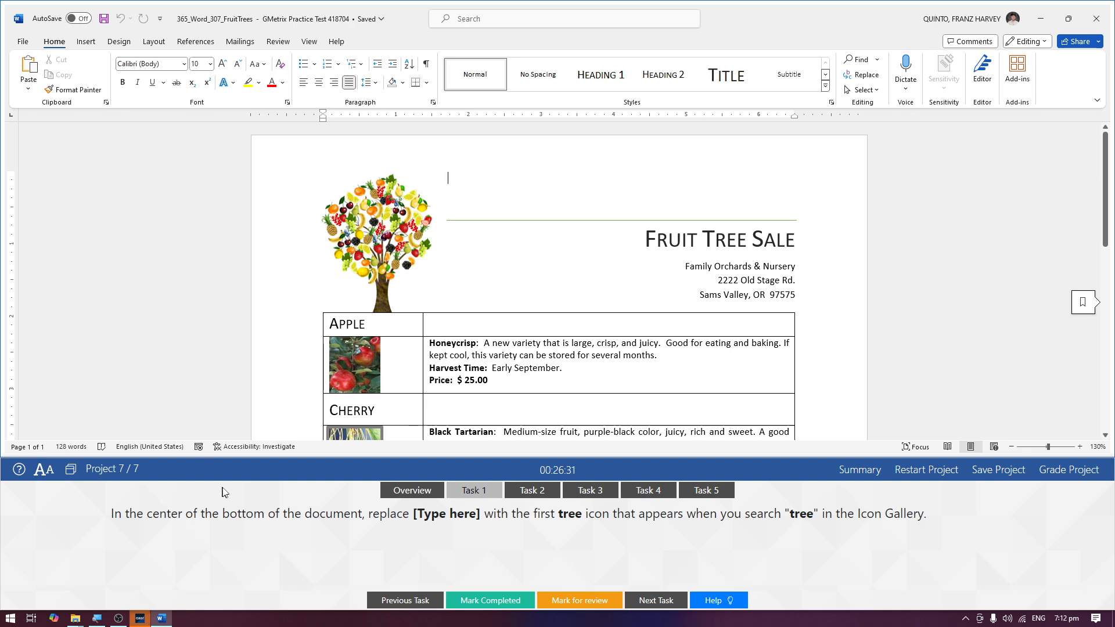
{"action": "scroll", "scroll_direction": "down", "scroll_amount": 3}
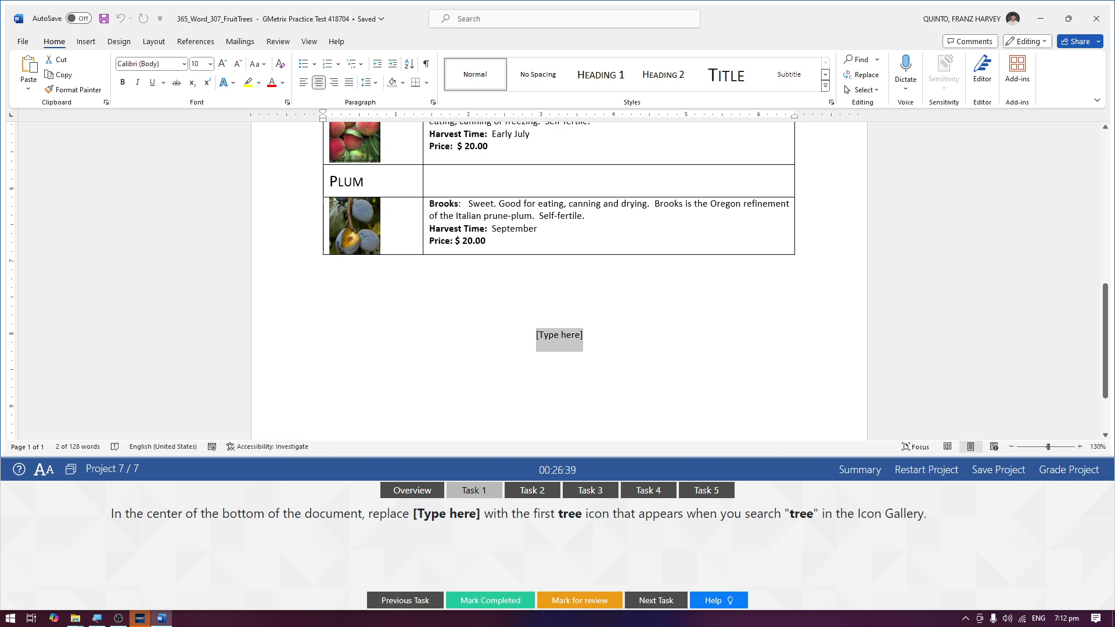
{"action": "mouse_move", "coordinate": [566, 334]}
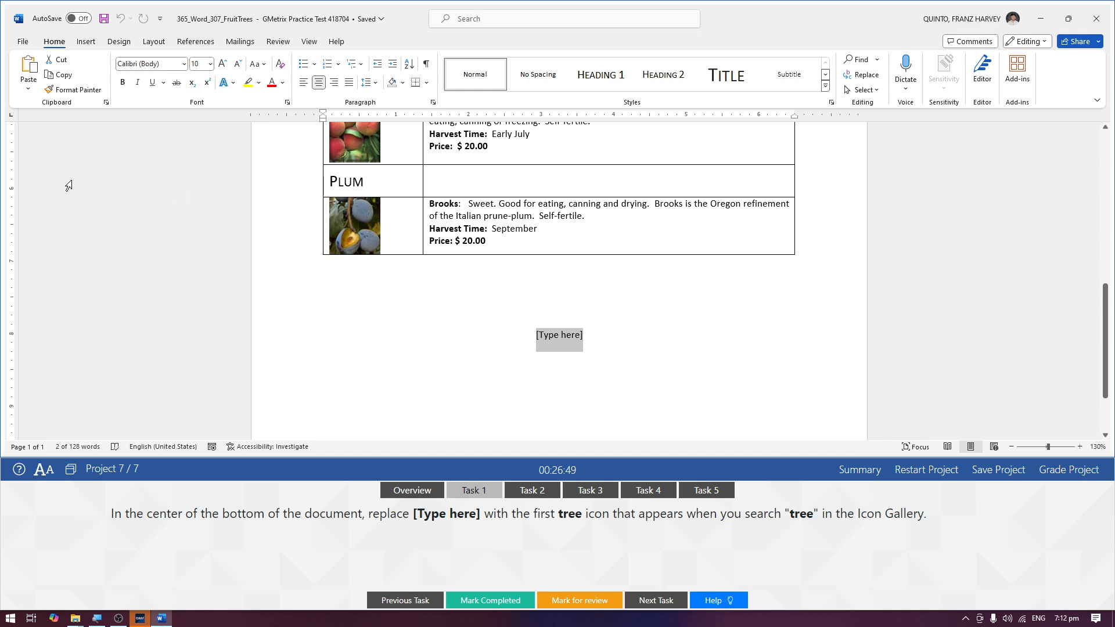
{"action": "mouse_move", "coordinate": [532, 326]}
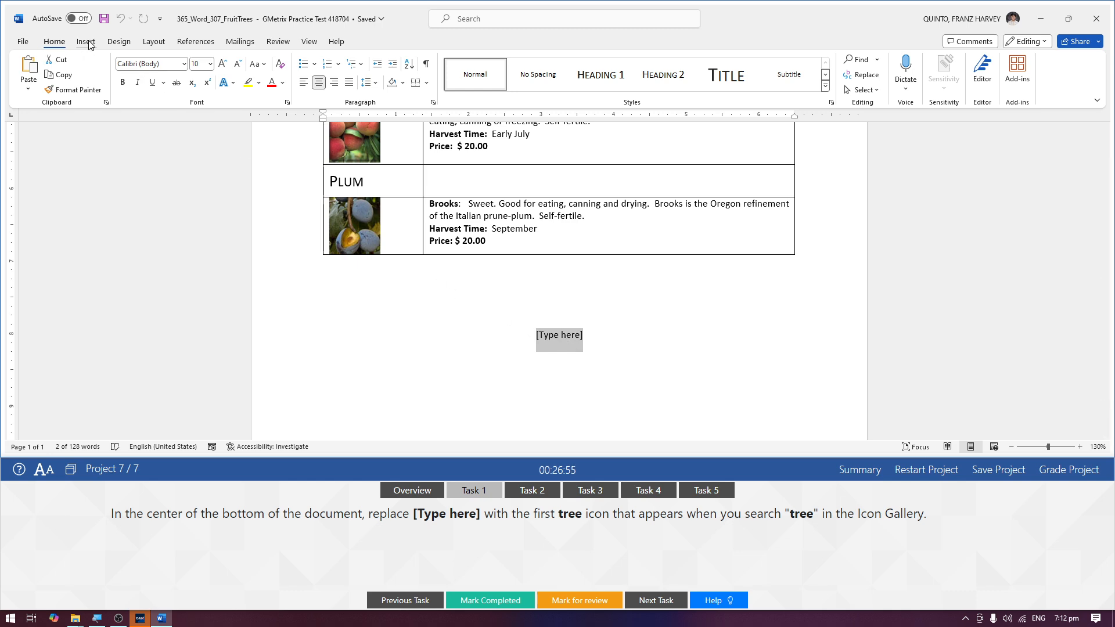
Switch to the Insert ribbon with the [Type here] placeholder still selected.
{"action": "left_click", "coordinate": [85, 42]}
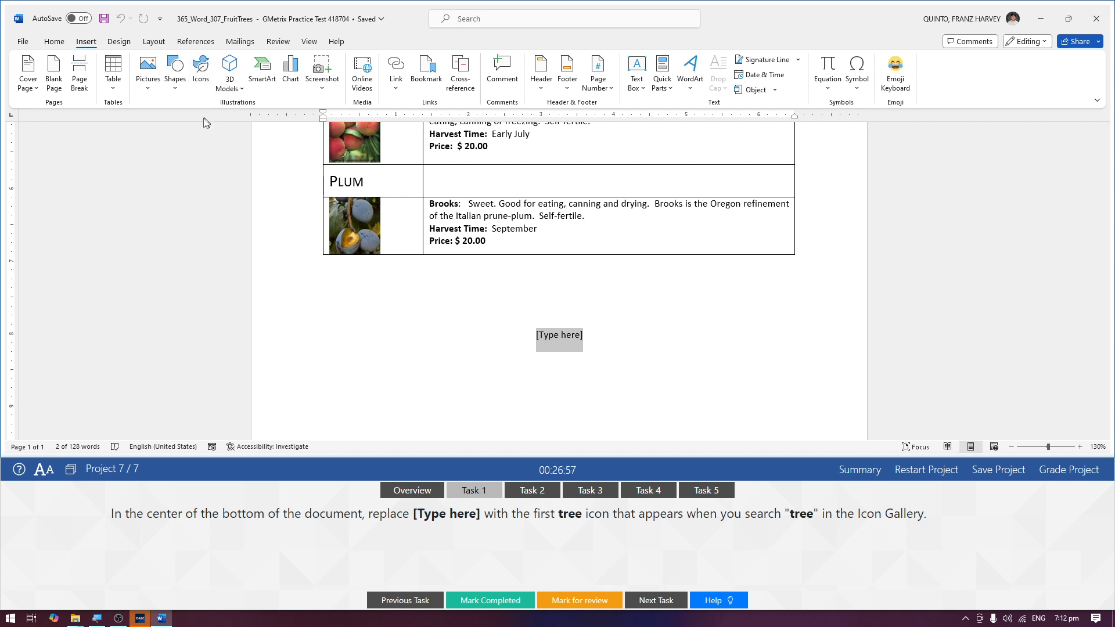
{"action": "mouse_move", "coordinate": [201, 72]}
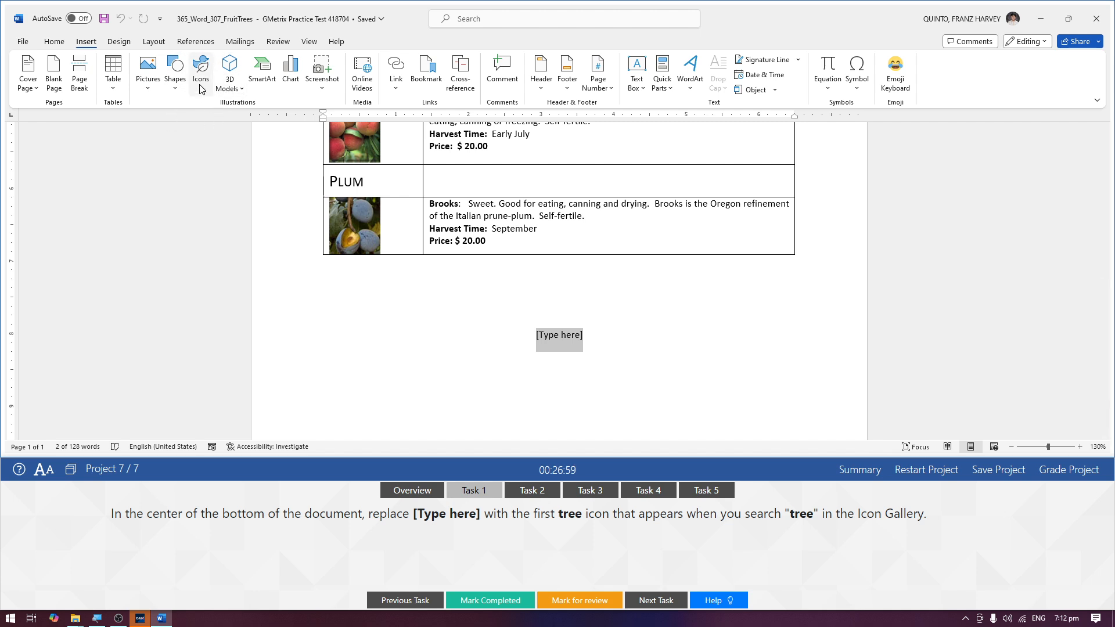
{"action": "mouse_move", "coordinate": [201, 71]}
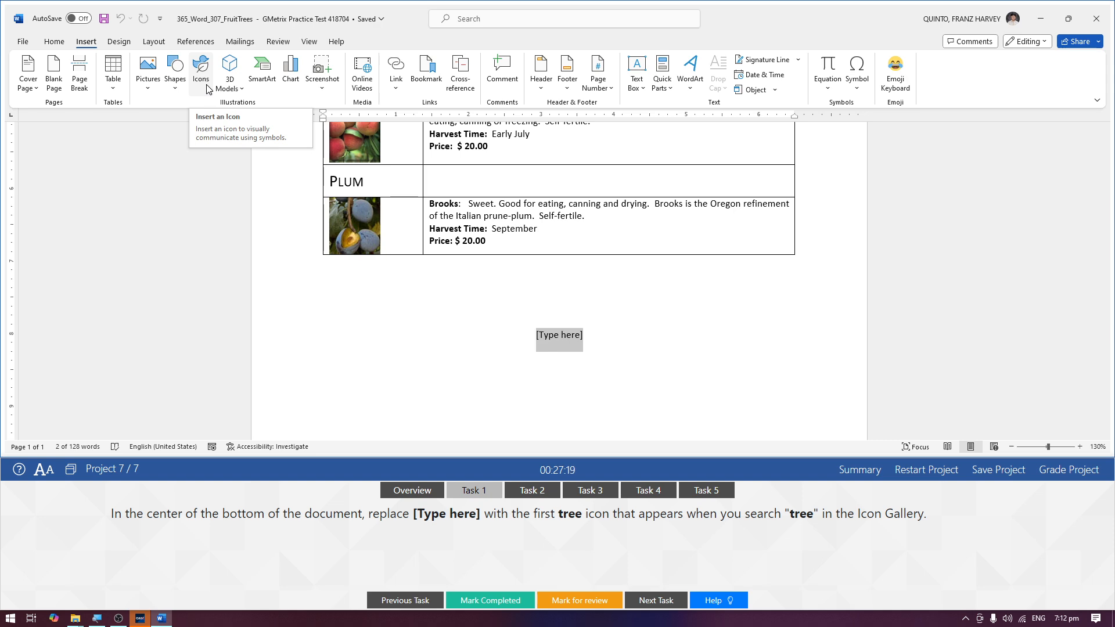
Search the icon gallery for 'tree' and insert the first result, a palm tree, over the placeholder.
{"action": "left_click", "coordinate": [201, 68]}
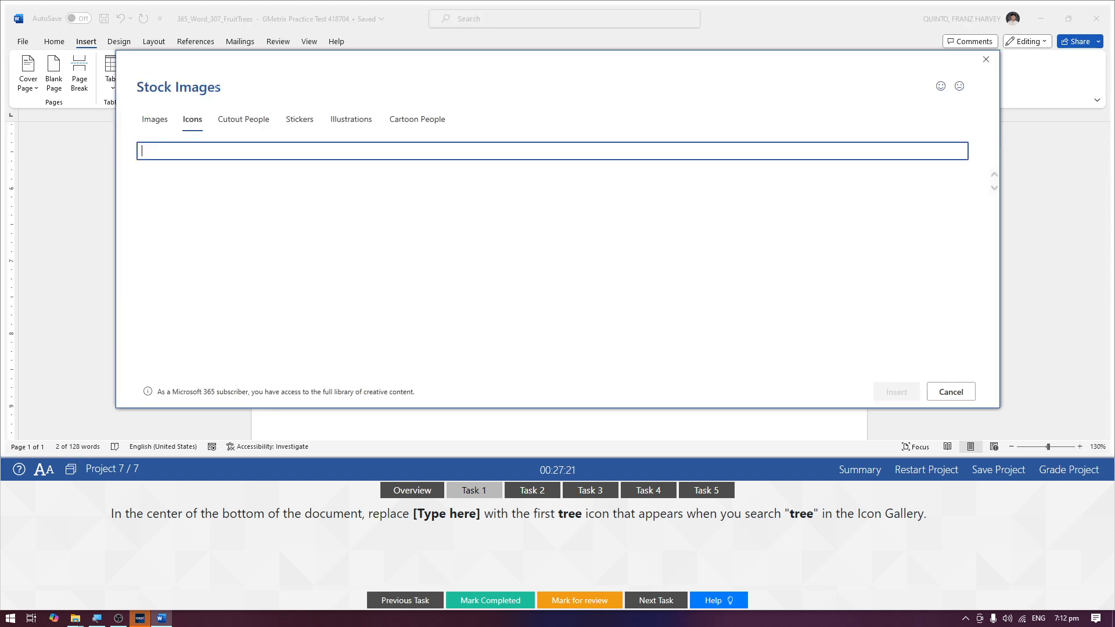
{"action": "type", "text": "t"}
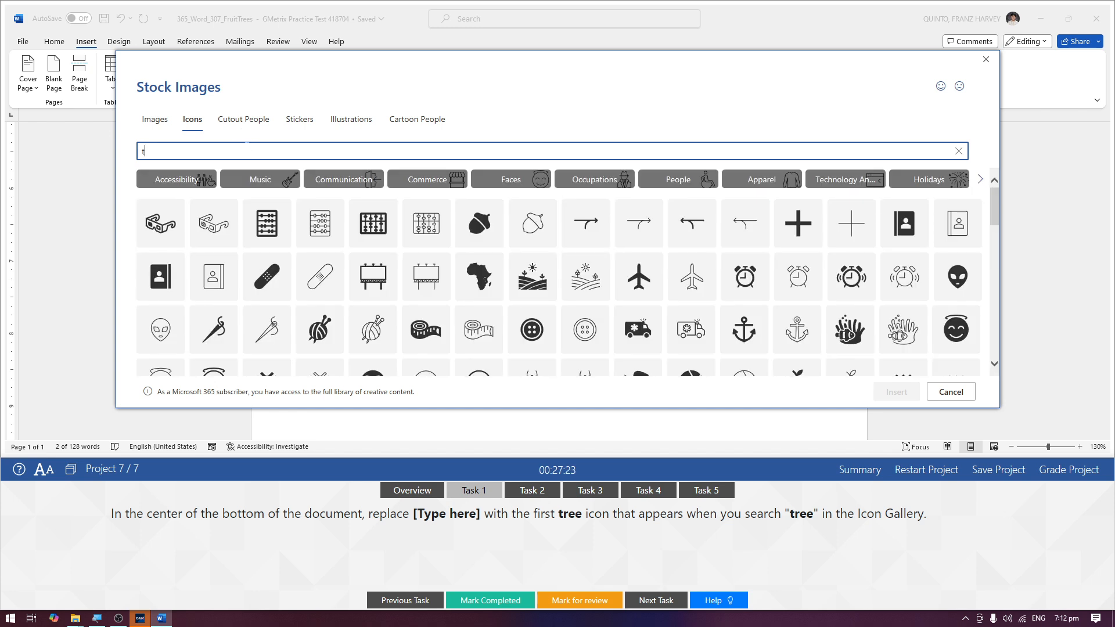
{"action": "type", "text": "ree"}
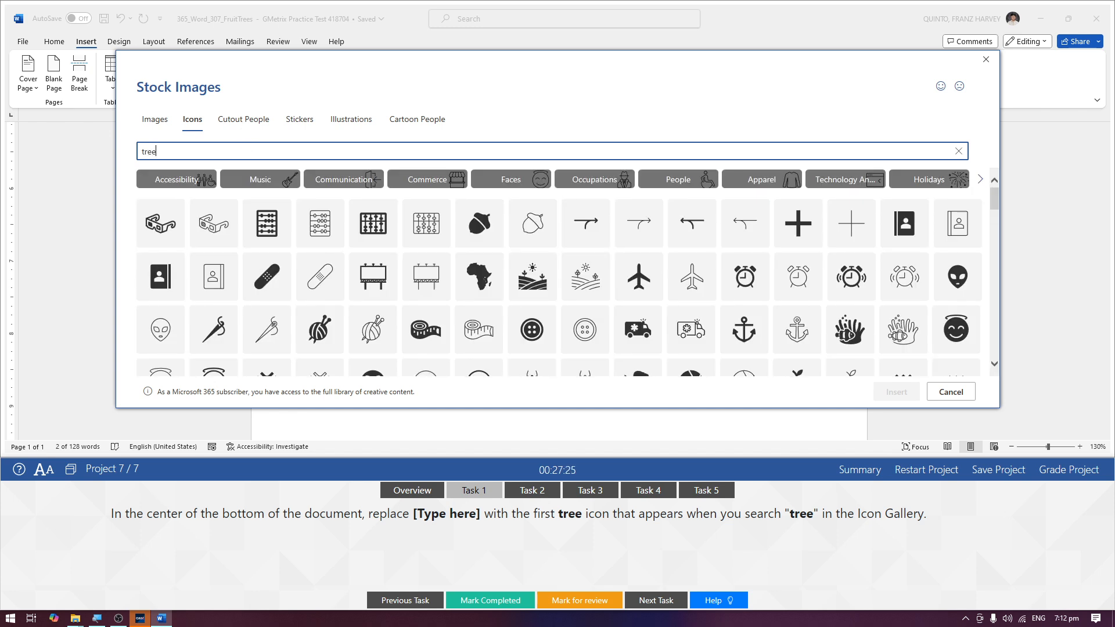
{"action": "key", "text": "Return"}
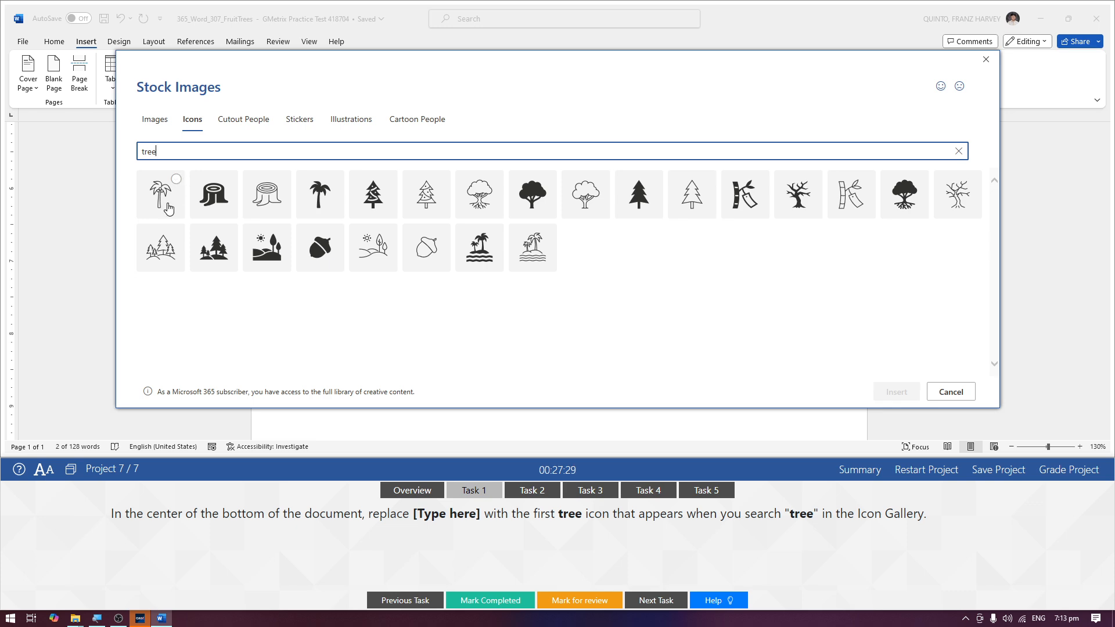
{"action": "left_click", "coordinate": [161, 194]}
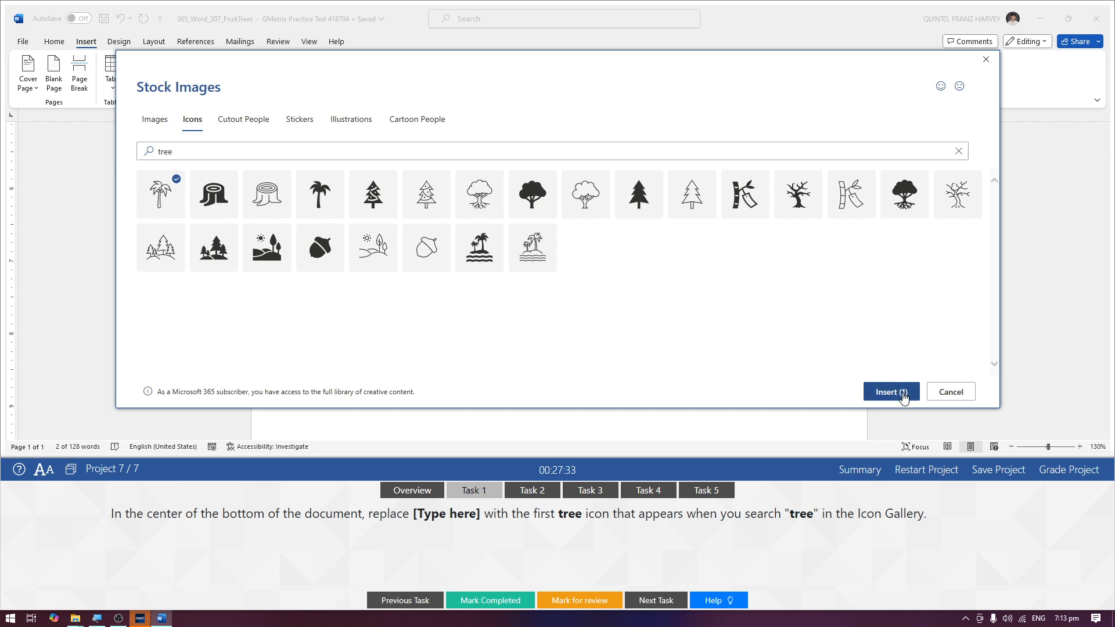
{"action": "left_click", "coordinate": [891, 392]}
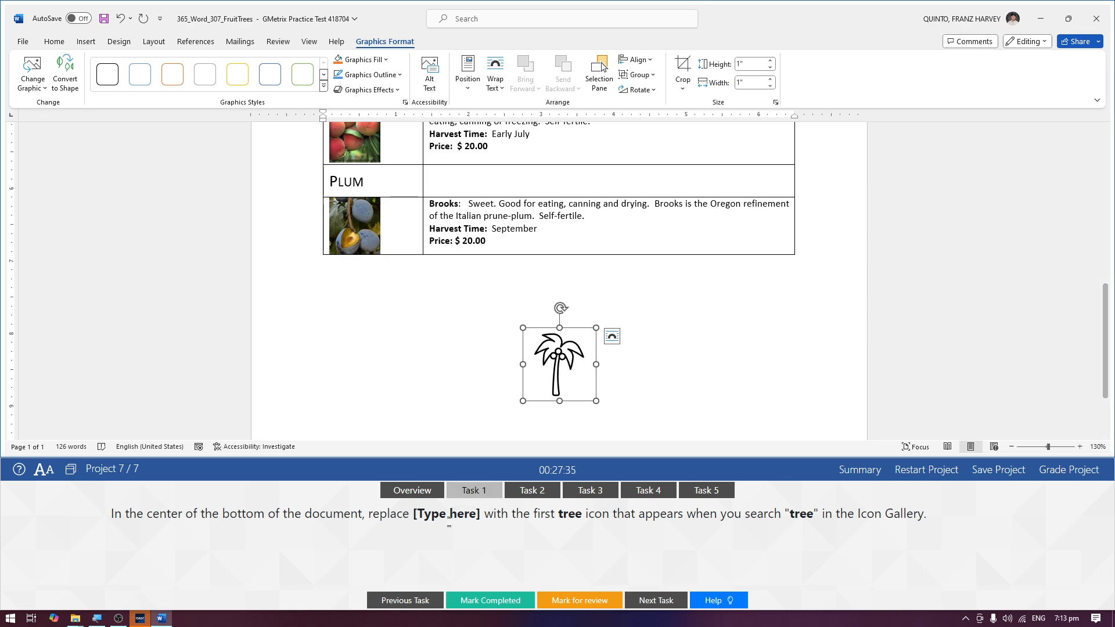
Advance to Task 2 and select the Fruit Tree graphic at the top of the flyer.
{"action": "left_click", "coordinate": [531, 491]}
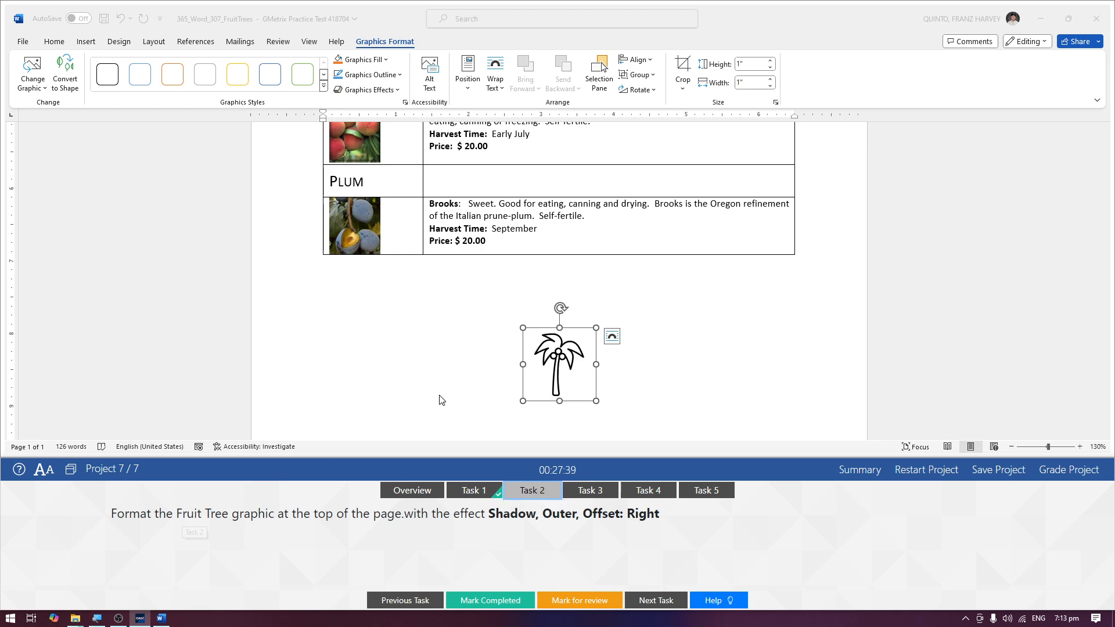
{"action": "scroll", "scroll_direction": "up", "scroll_amount": 3}
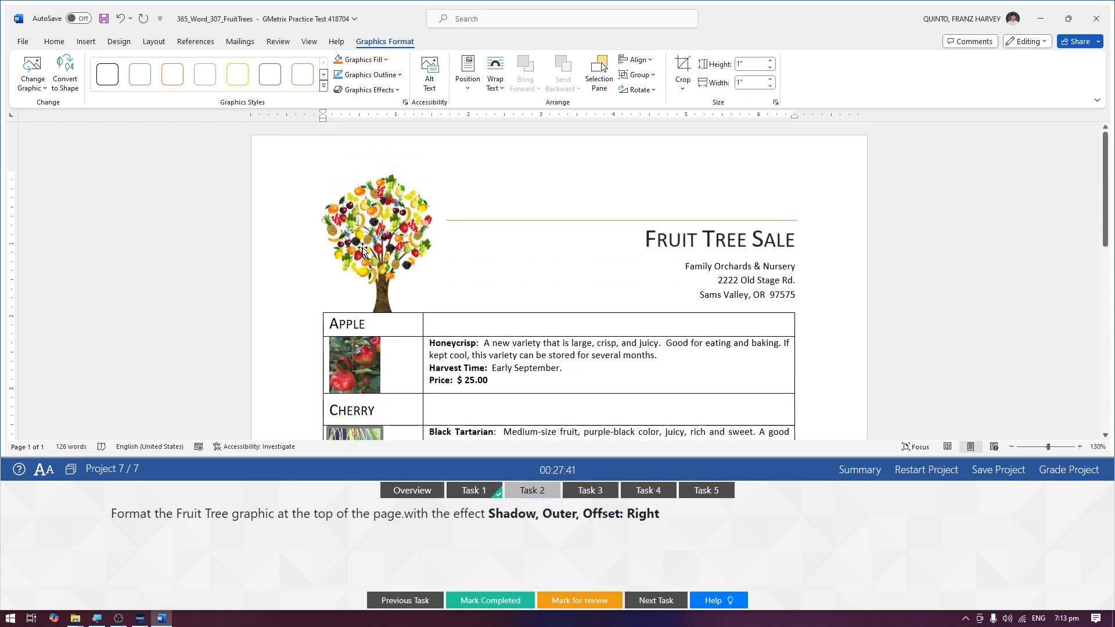
{"action": "left_click", "coordinate": [377, 255]}
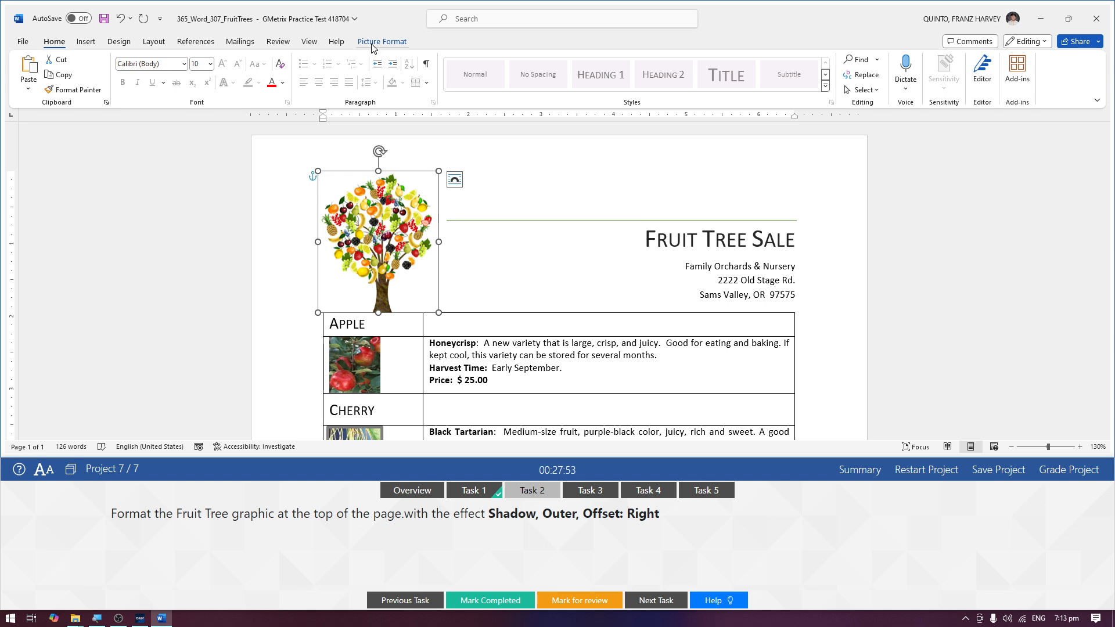
Apply the Outer: Offset: Right shadow picture effect to the Fruit Tree graphic.
{"action": "left_click", "coordinate": [383, 42]}
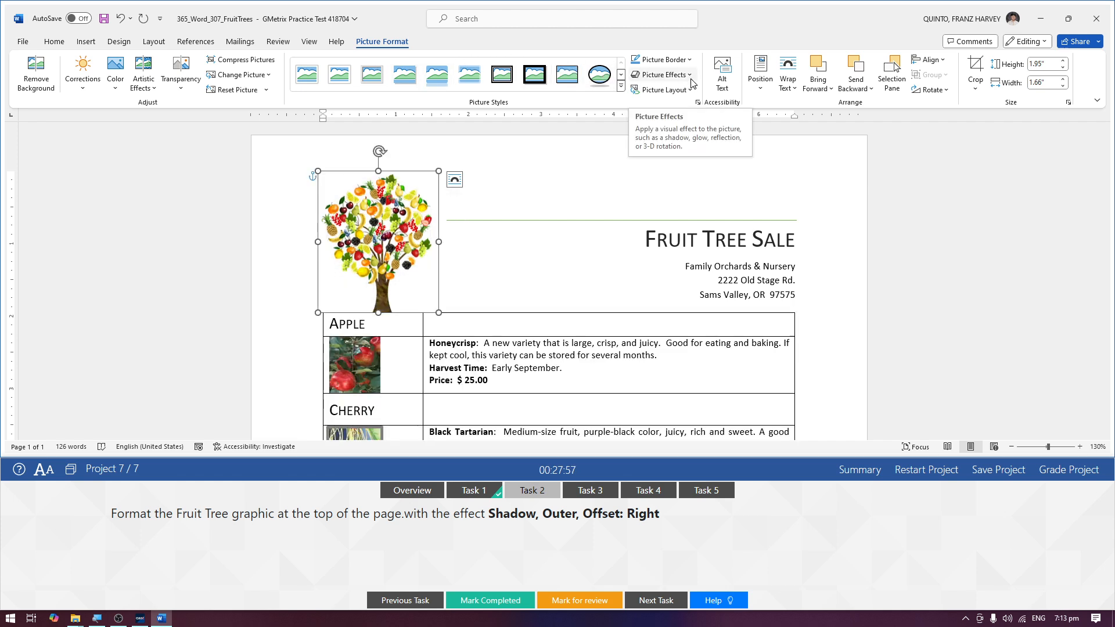
{"action": "left_click", "coordinate": [663, 74]}
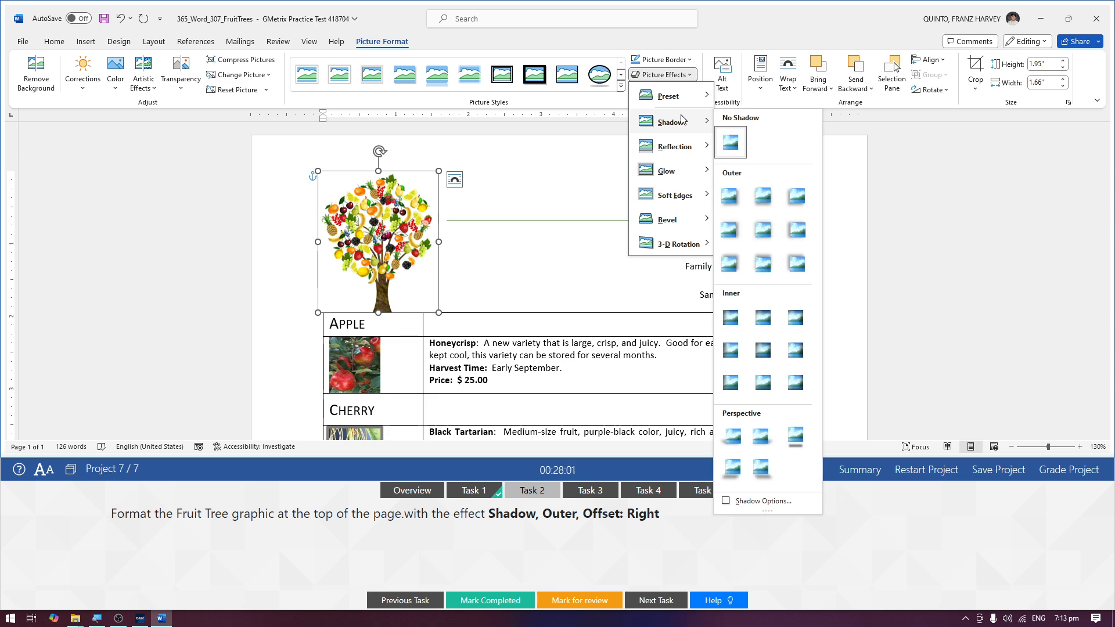
{"action": "mouse_move", "coordinate": [720, 127]}
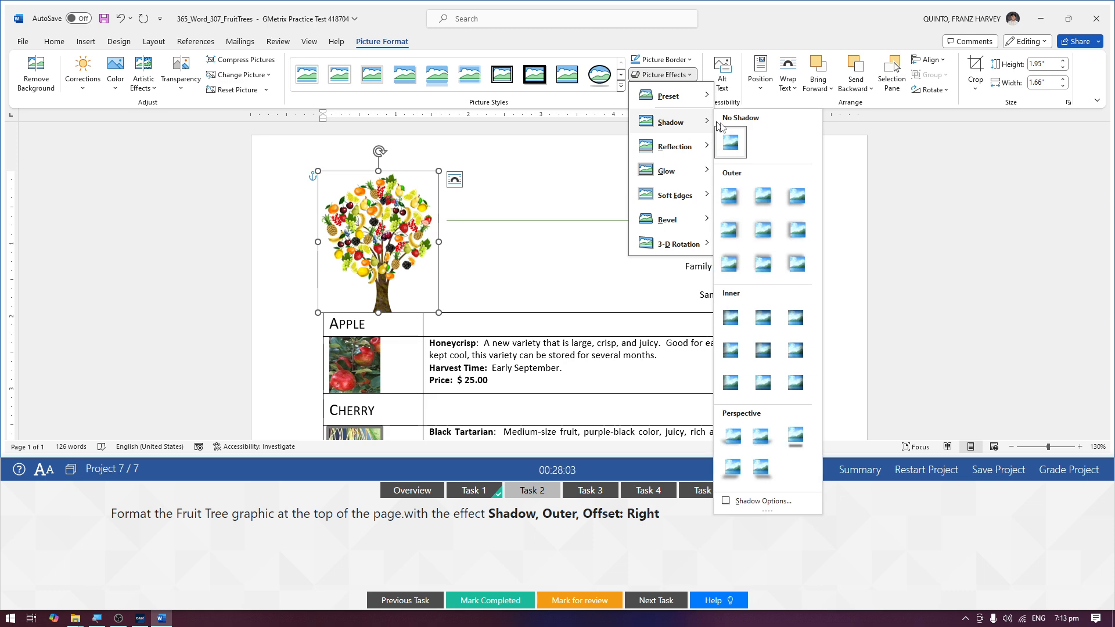
{"action": "mouse_move", "coordinate": [731, 180]}
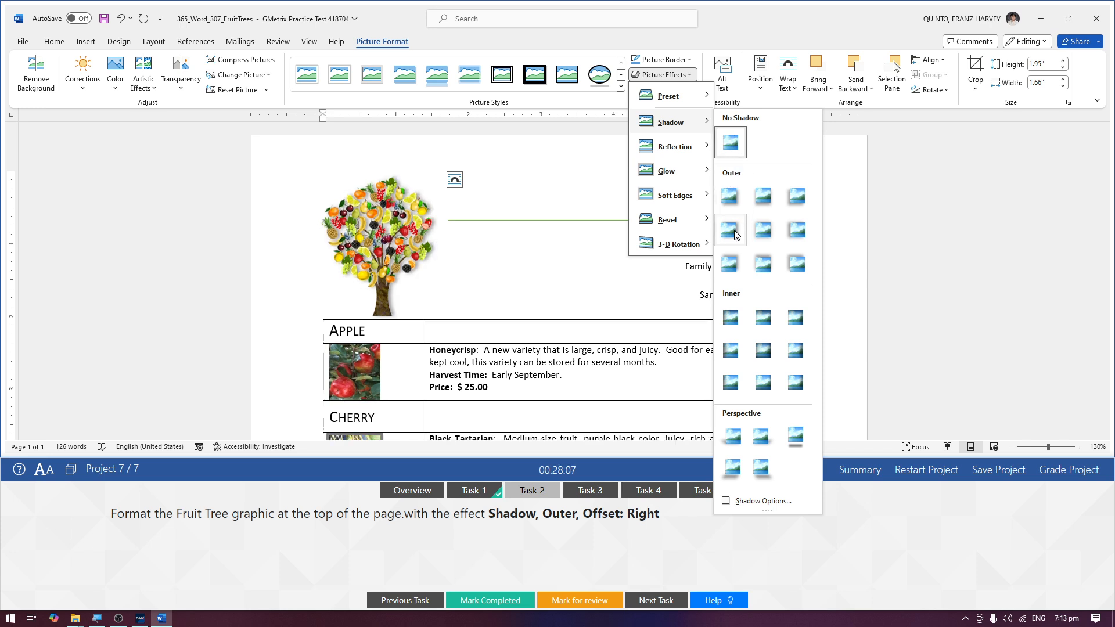
{"action": "mouse_move", "coordinate": [729, 230]}
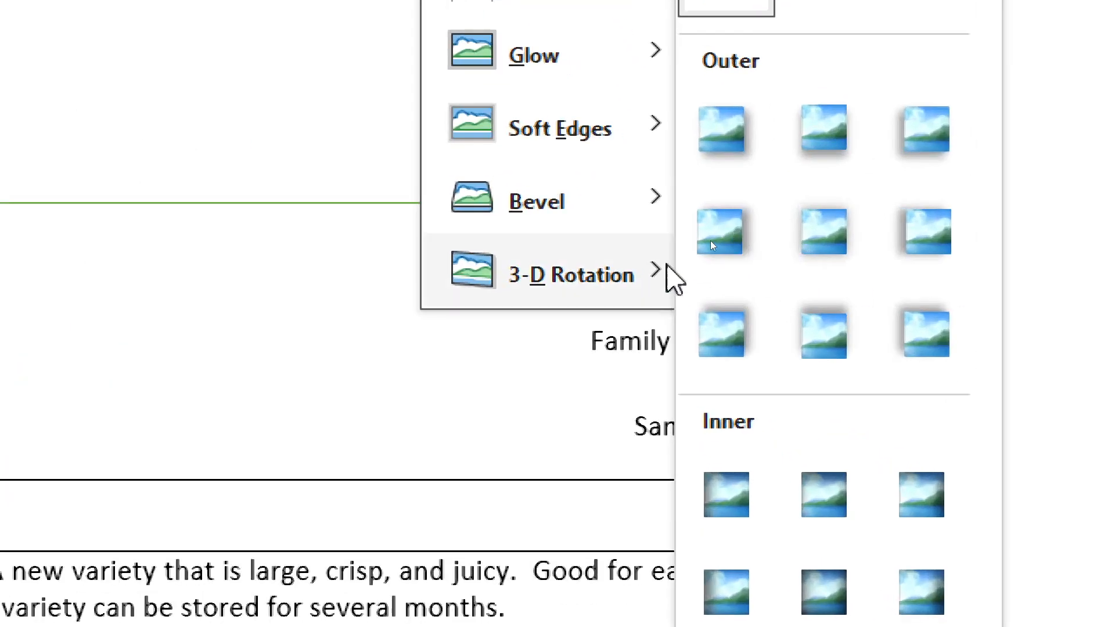
{"action": "mouse_move", "coordinate": [725, 231]}
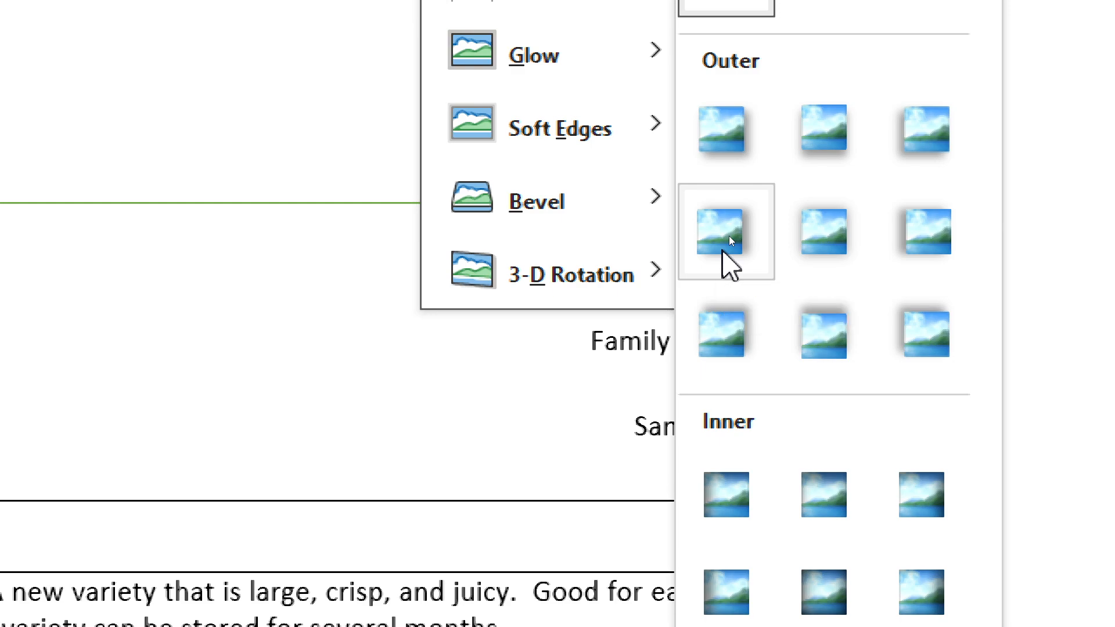
{"action": "left_click", "coordinate": [725, 231]}
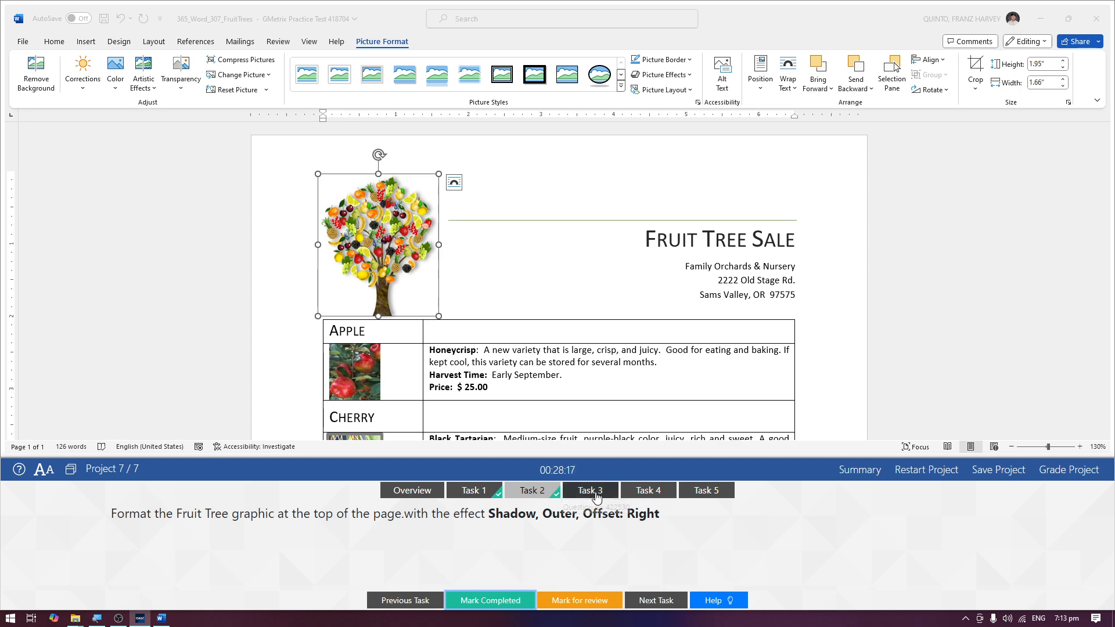
Advance to the bevel task and Ctrl-select the apple, cherry, peach and plum photos together.
{"action": "left_click", "coordinate": [590, 490]}
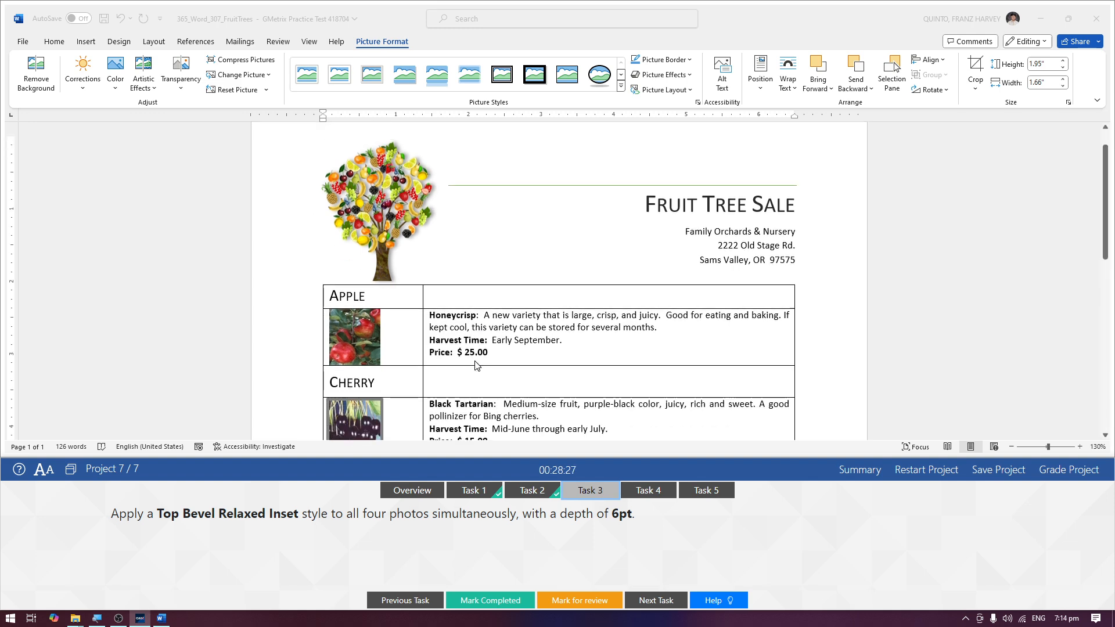
{"action": "scroll", "scroll_direction": "down", "scroll_amount": 3}
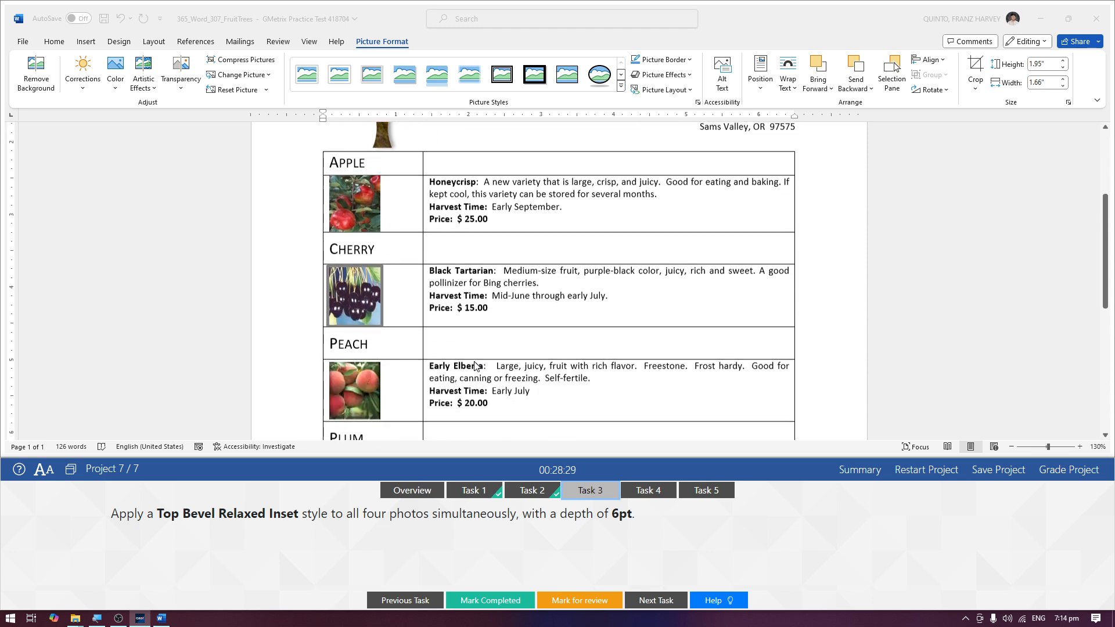
{"action": "scroll", "scroll_direction": "down", "scroll_amount": 3}
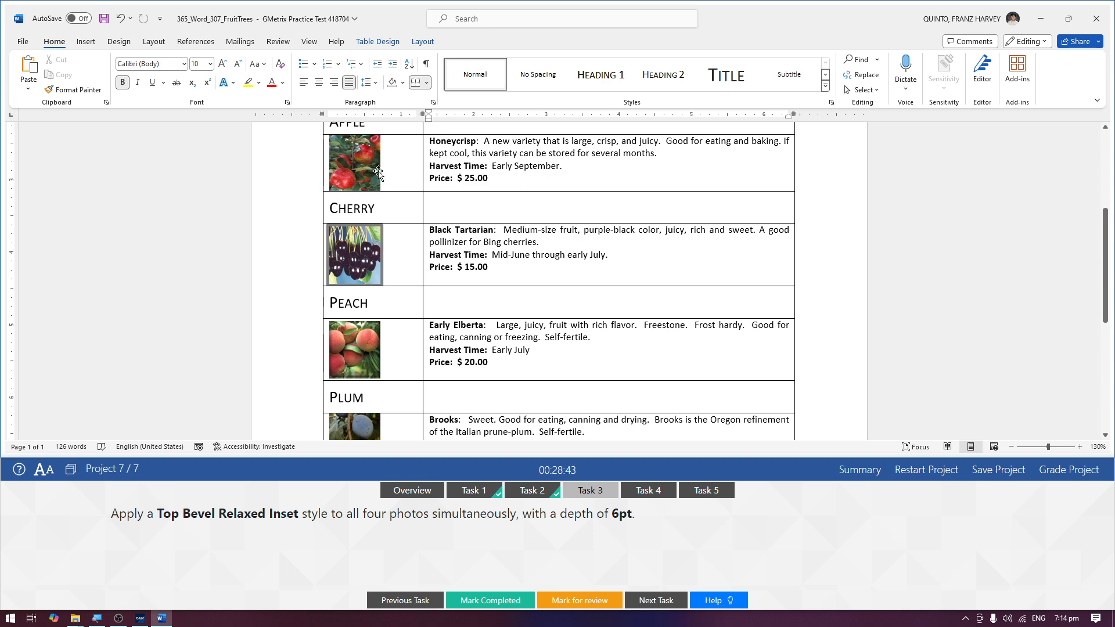
{"action": "left_click", "coordinate": [355, 162]}
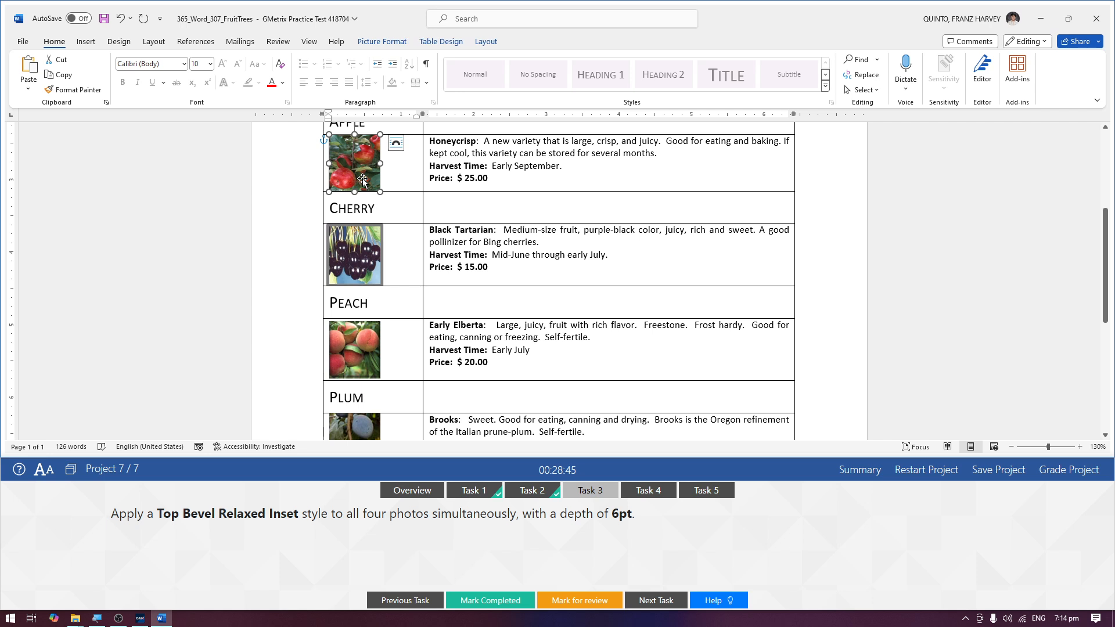
{"action": "scroll", "scroll_direction": "down", "scroll_amount": 3}
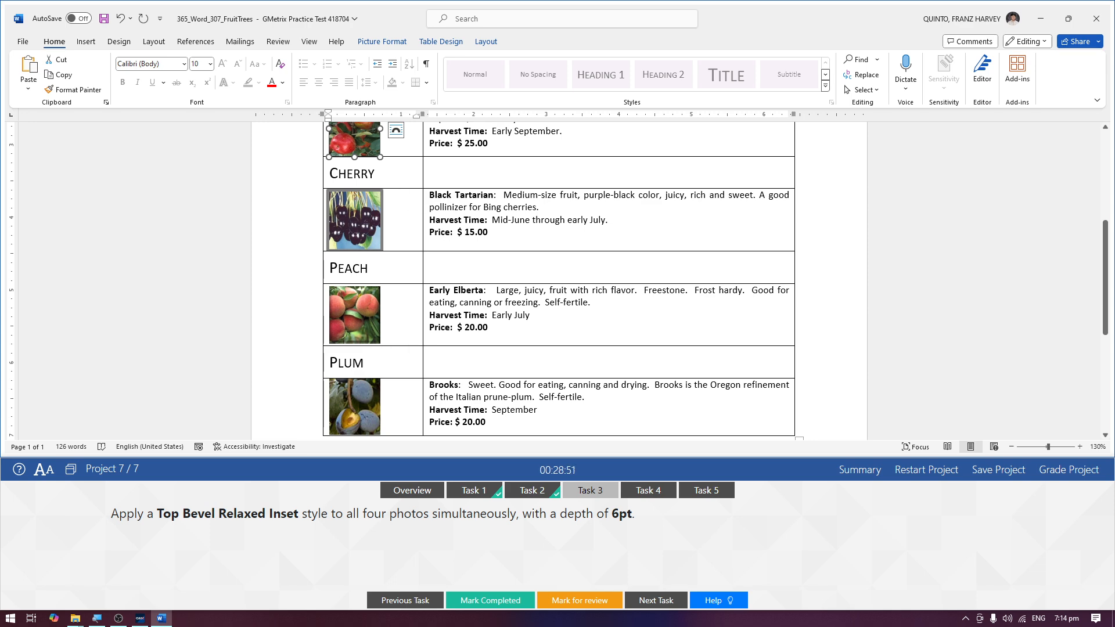
{"action": "scroll", "scroll_direction": "up", "scroll_amount": 3}
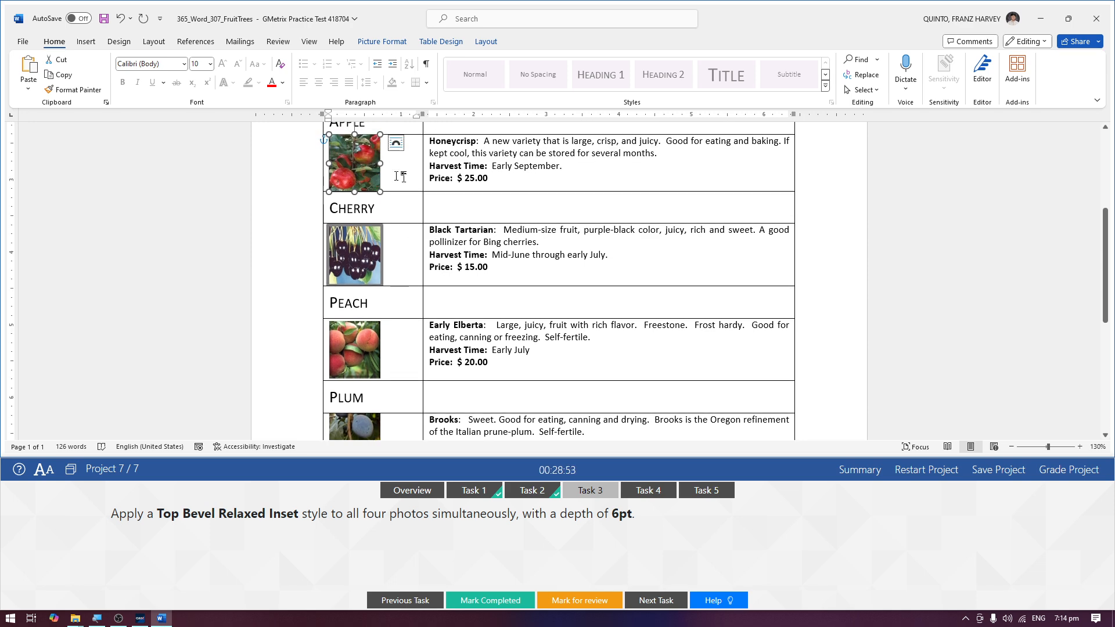
{"action": "scroll", "scroll_direction": "down", "scroll_amount": 3}
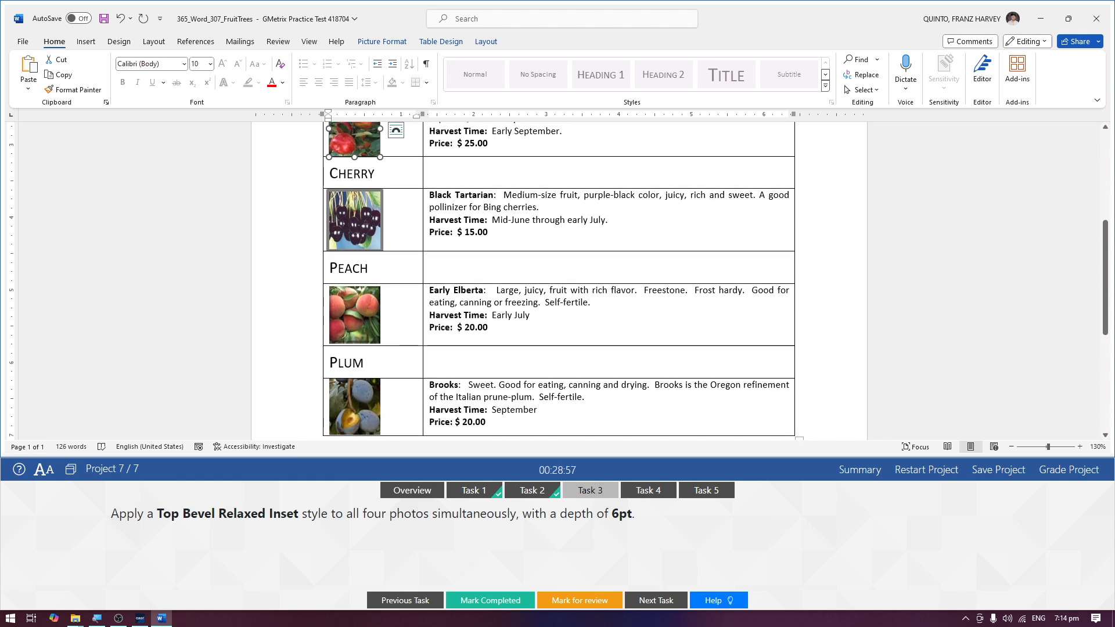
{"action": "left_click", "coordinate": [353, 220]}
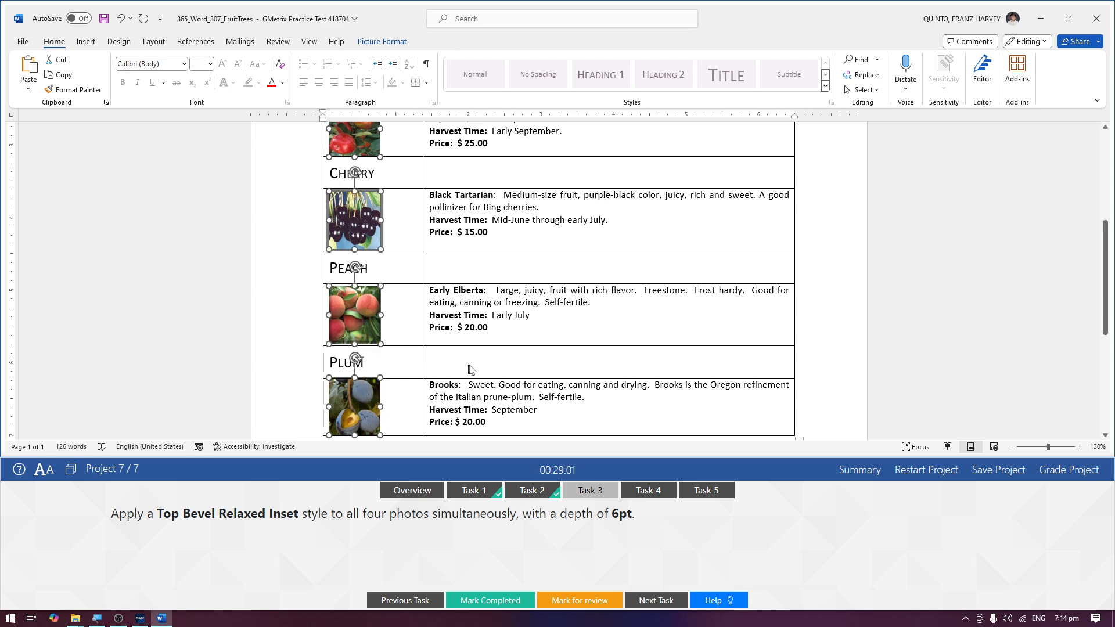
{"action": "scroll", "scroll_direction": "up", "scroll_amount": 3}
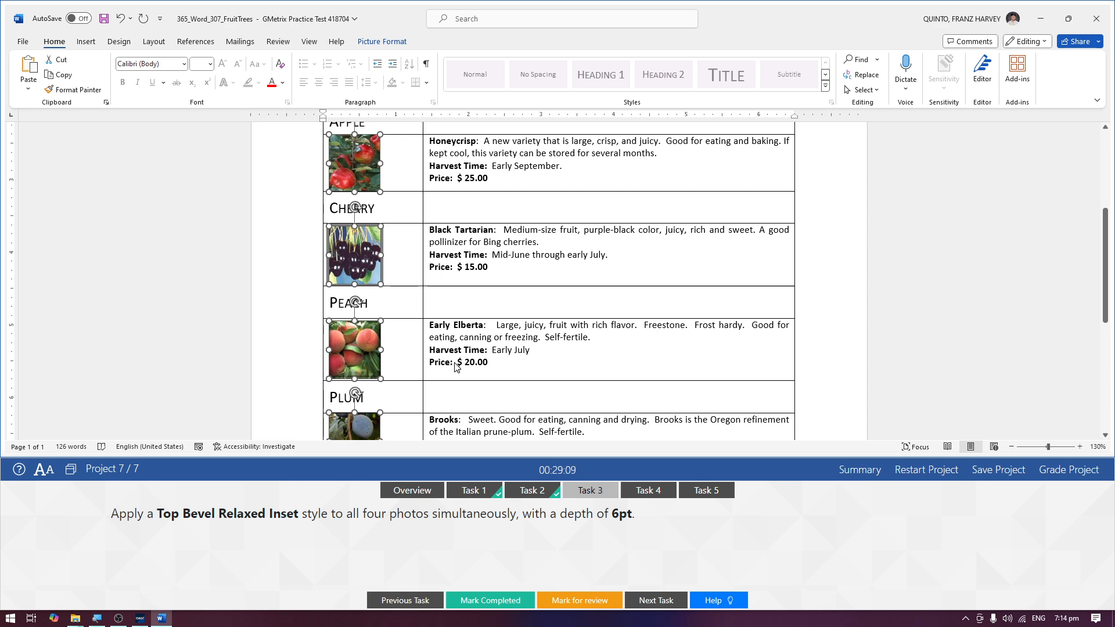
{"action": "scroll", "scroll_direction": "down", "scroll_amount": 3}
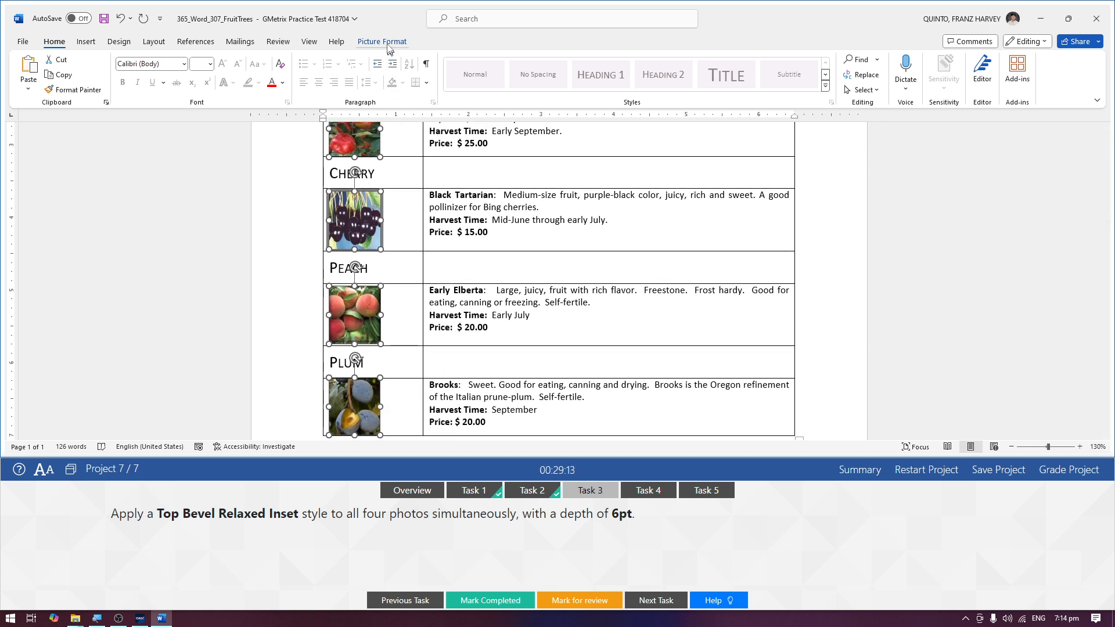
Apply the Relaxed Inset bevel picture effect to all four selected fruit photos.
{"action": "left_click", "coordinate": [382, 42]}
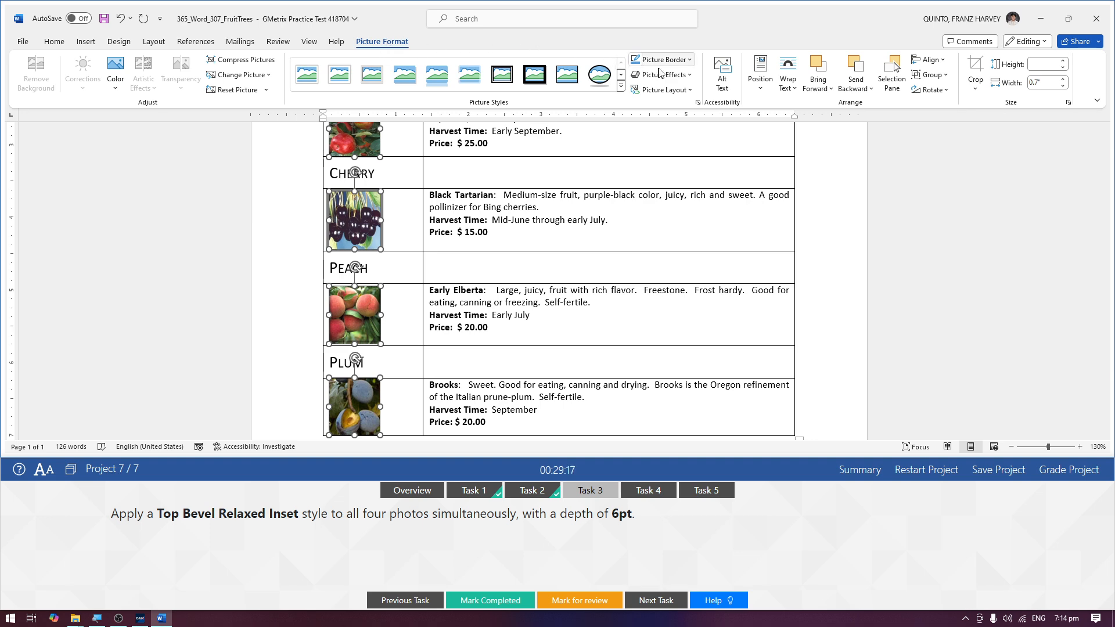
{"action": "left_click", "coordinate": [663, 74]}
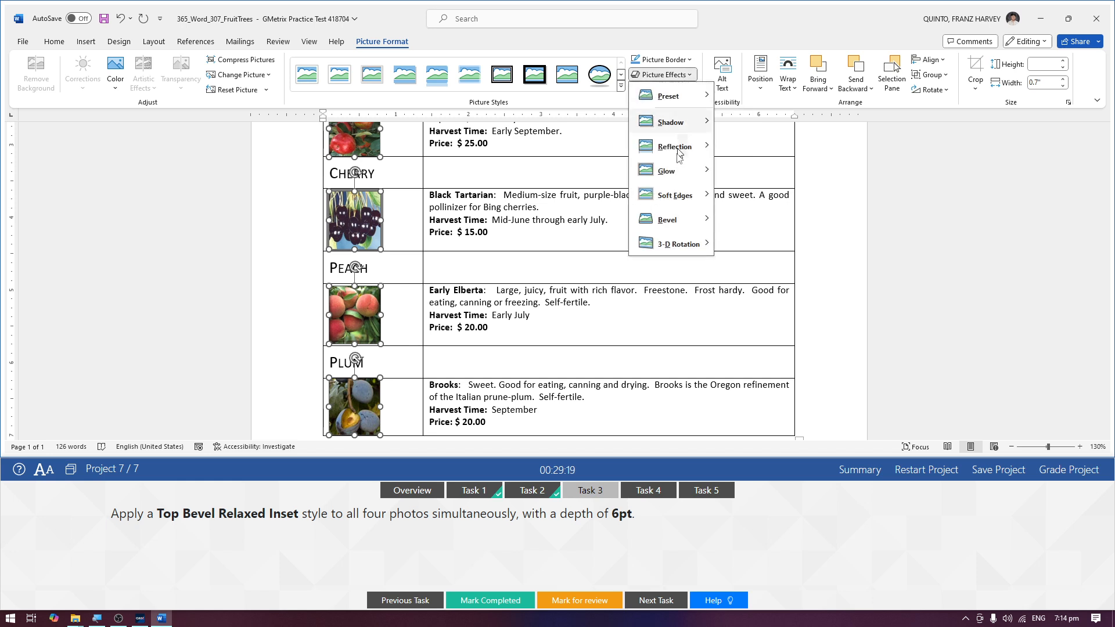
{"action": "left_click", "coordinate": [667, 219]}
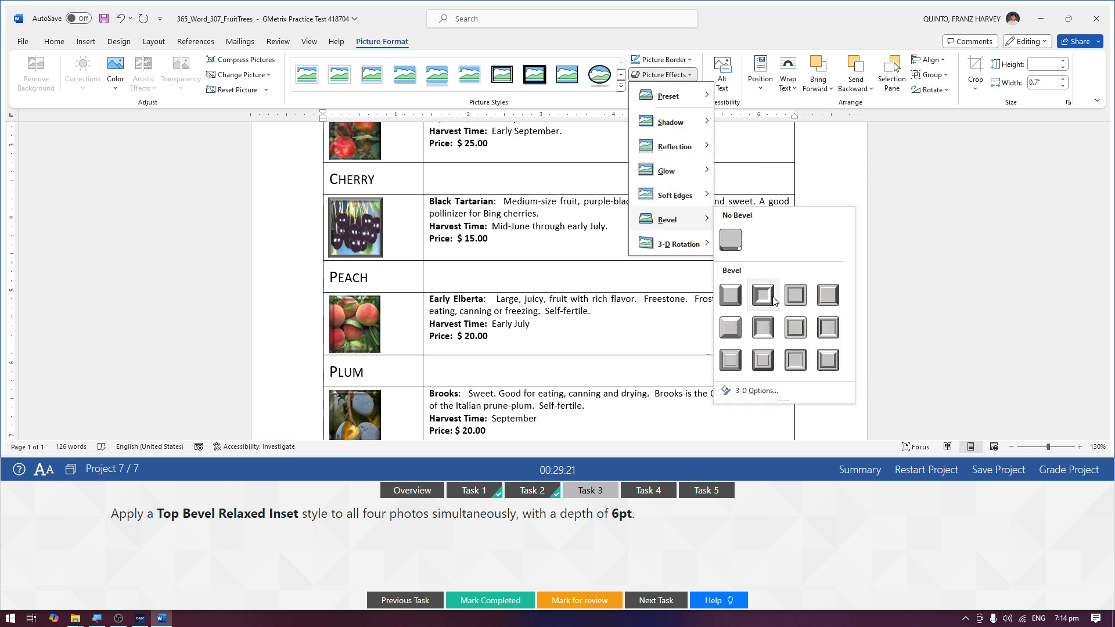
{"action": "mouse_move", "coordinate": [762, 294]}
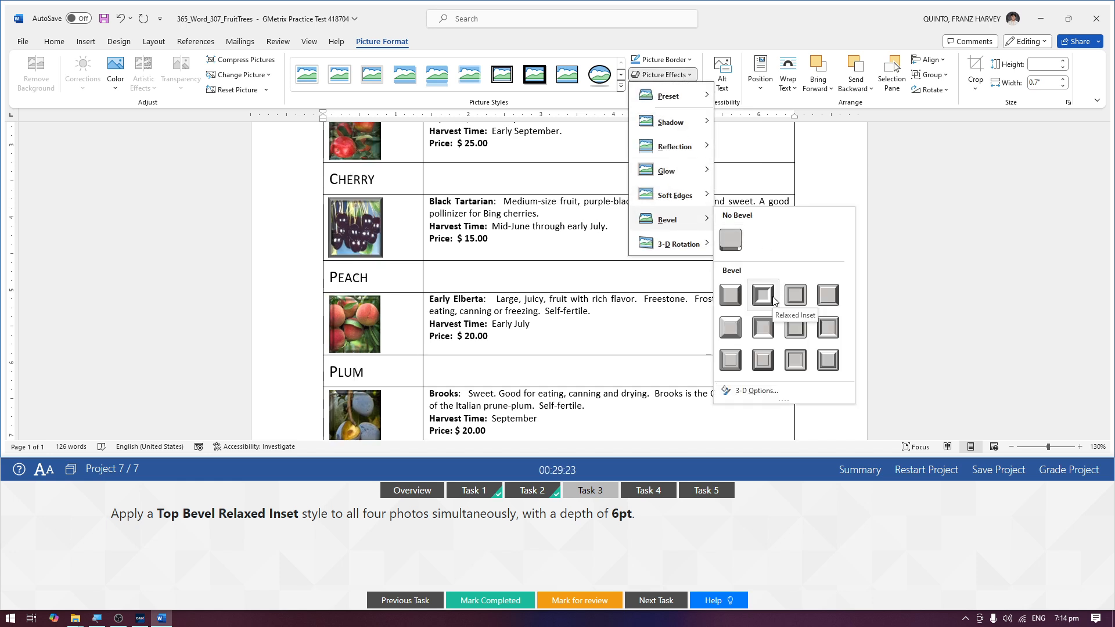
{"action": "left_click", "coordinate": [762, 294]}
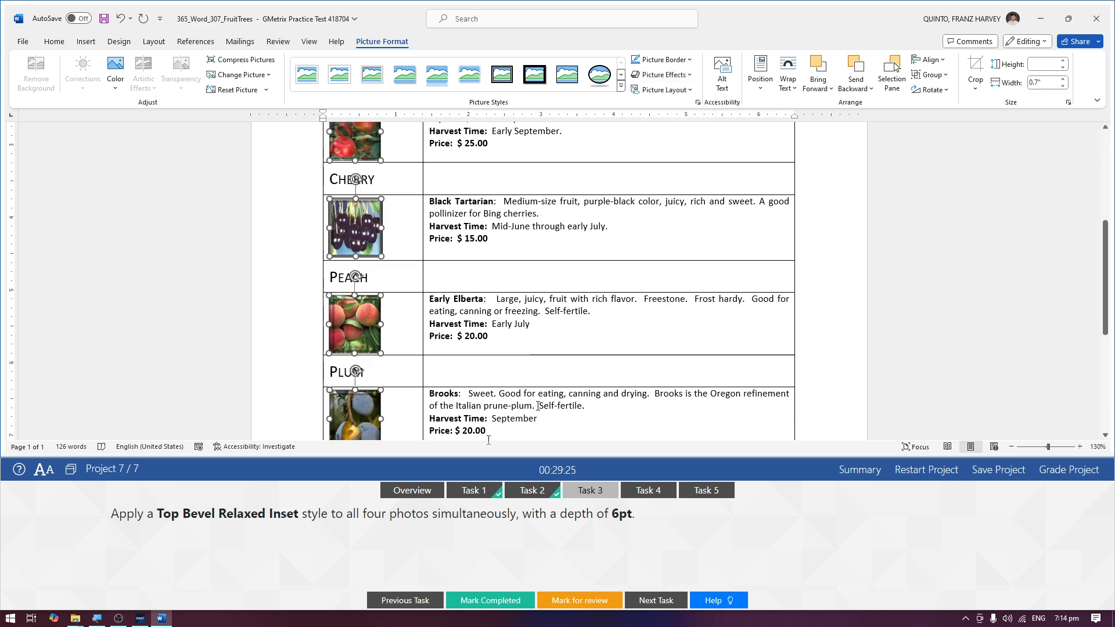
{"action": "mouse_move", "coordinate": [573, 528]}
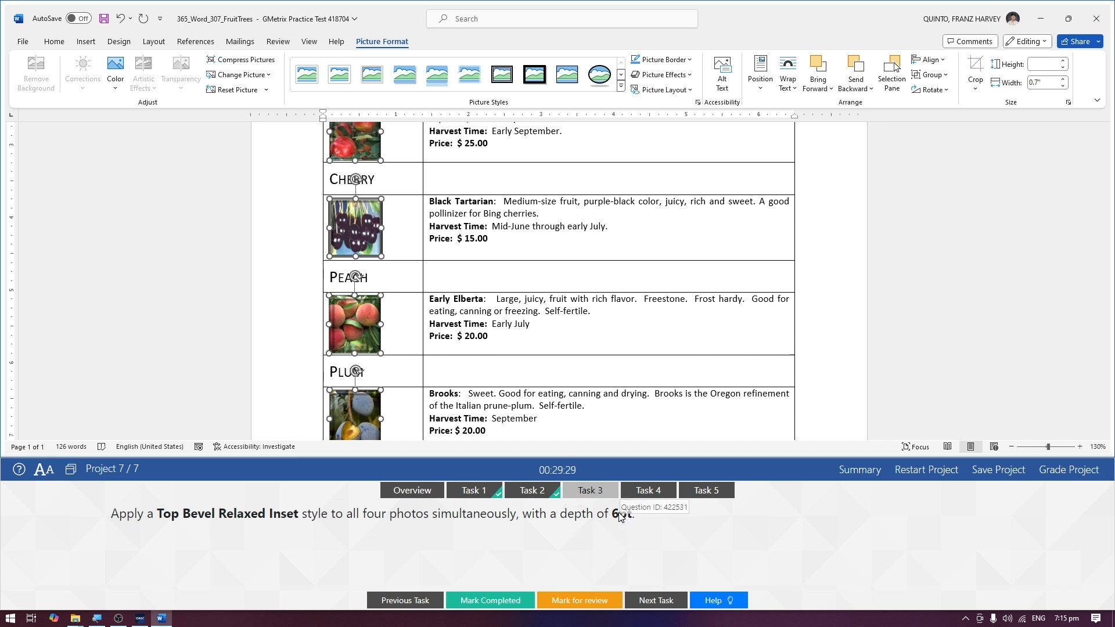
{"action": "mouse_move", "coordinate": [619, 514]}
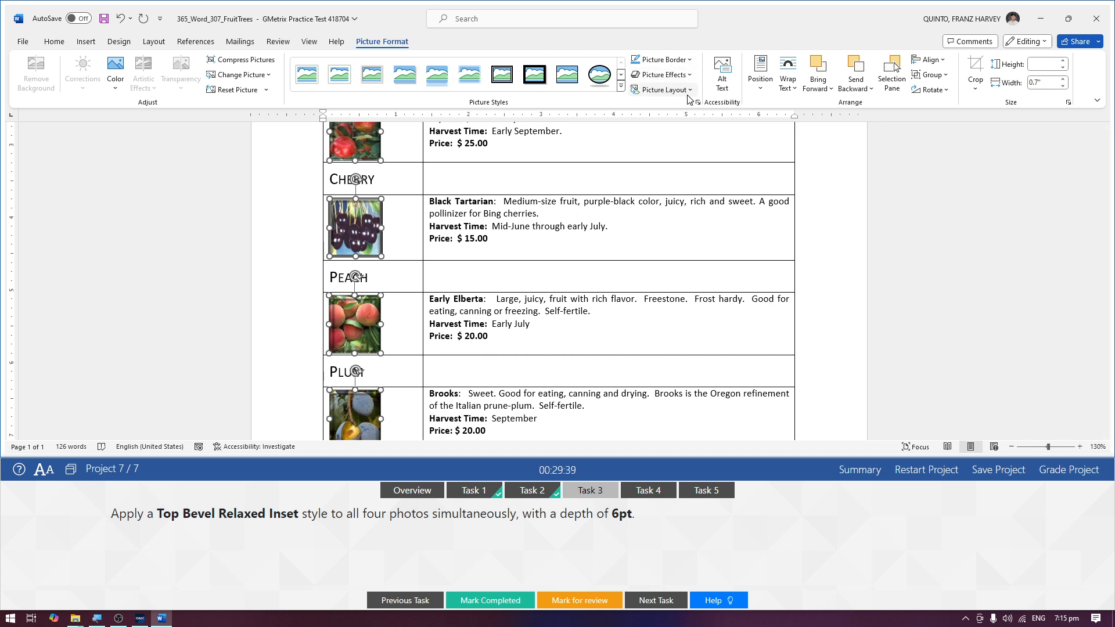
{"action": "mouse_move", "coordinate": [698, 102]}
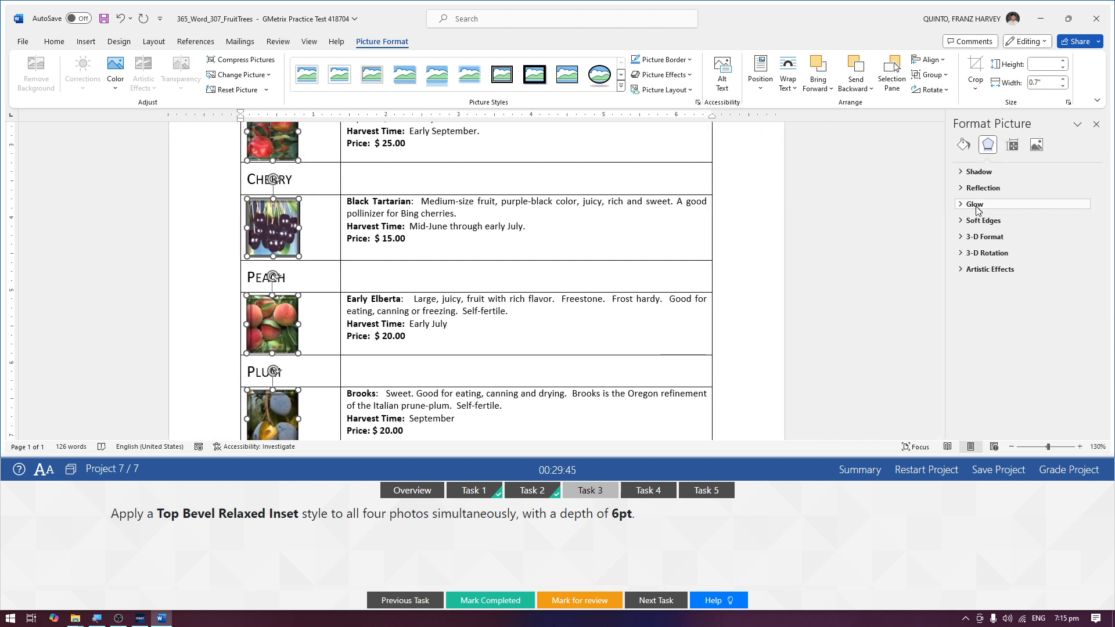
In 3-D Format, set the top bevel to Relaxed Inset at 6 pt width and height.
{"action": "left_click", "coordinate": [987, 236]}
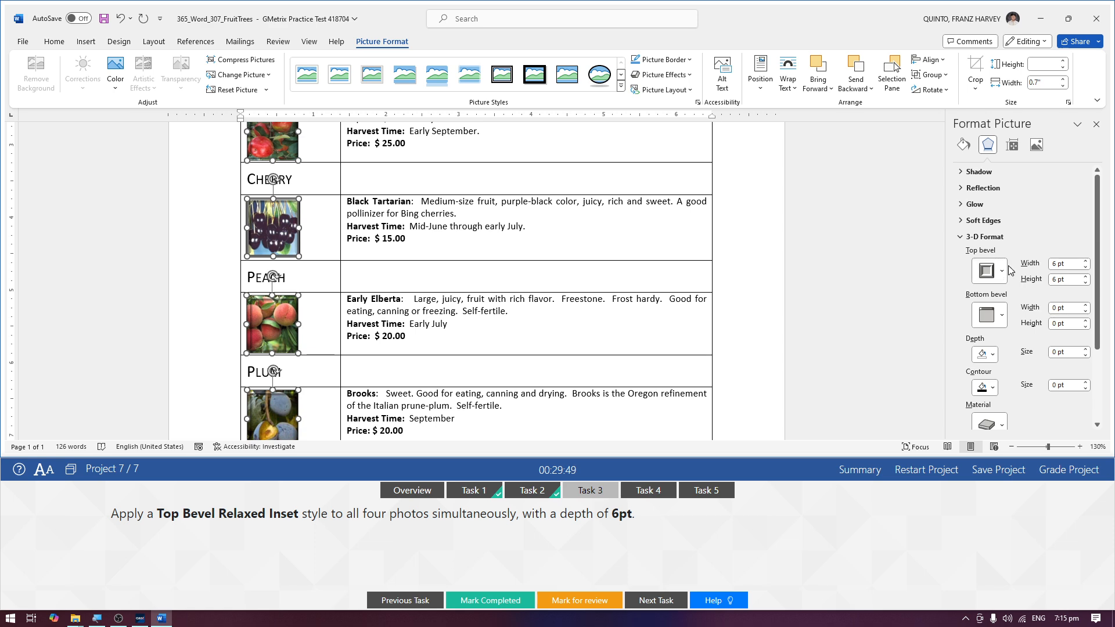
{"action": "left_click", "coordinate": [1001, 271]}
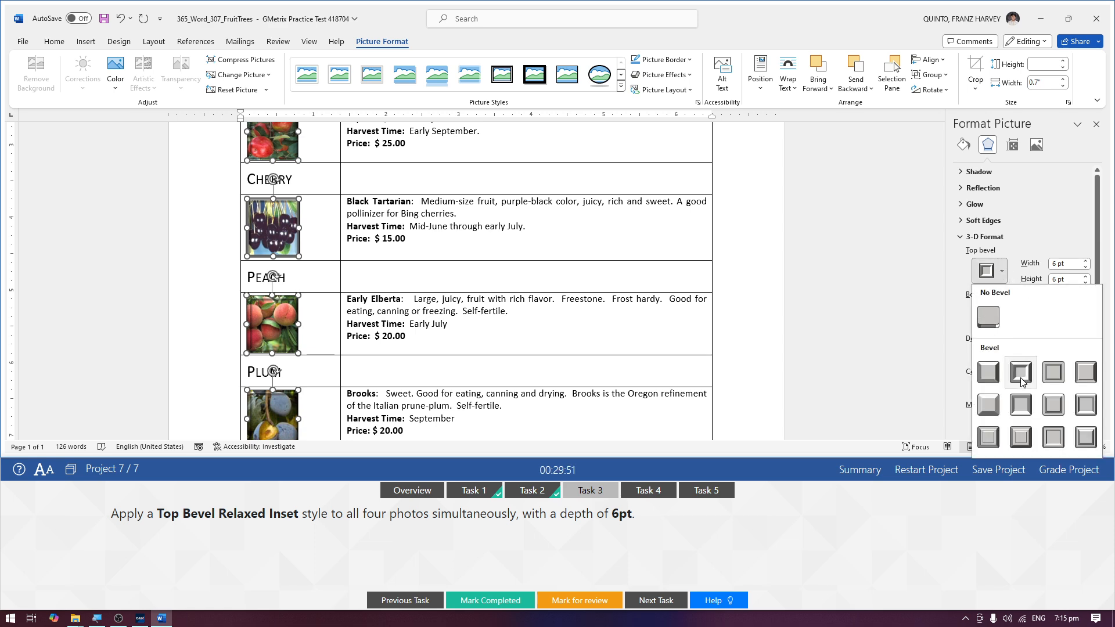
{"action": "left_click", "coordinate": [1020, 373]}
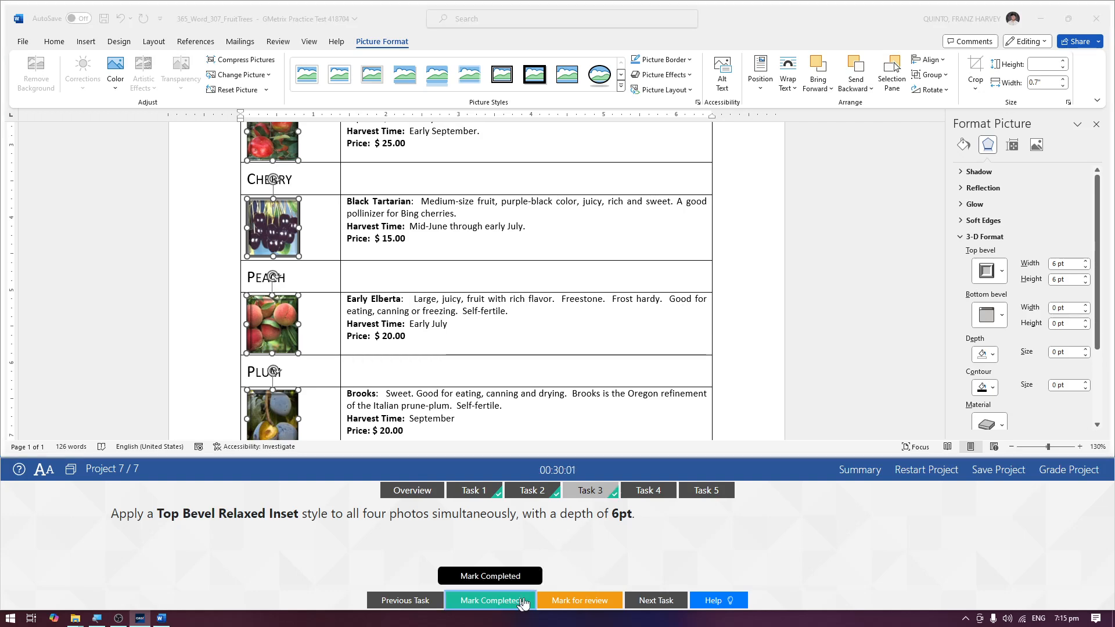
Mark the bevel task completed and keep the four photos selected for positioning.
{"action": "left_click", "coordinate": [489, 601]}
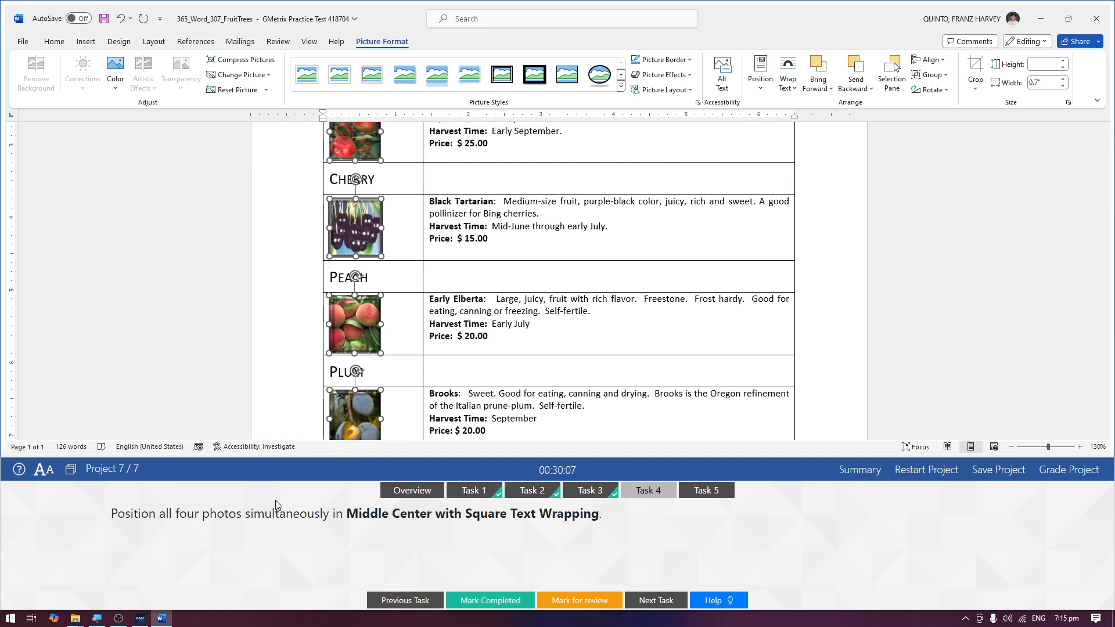
{"action": "mouse_move", "coordinate": [187, 530]}
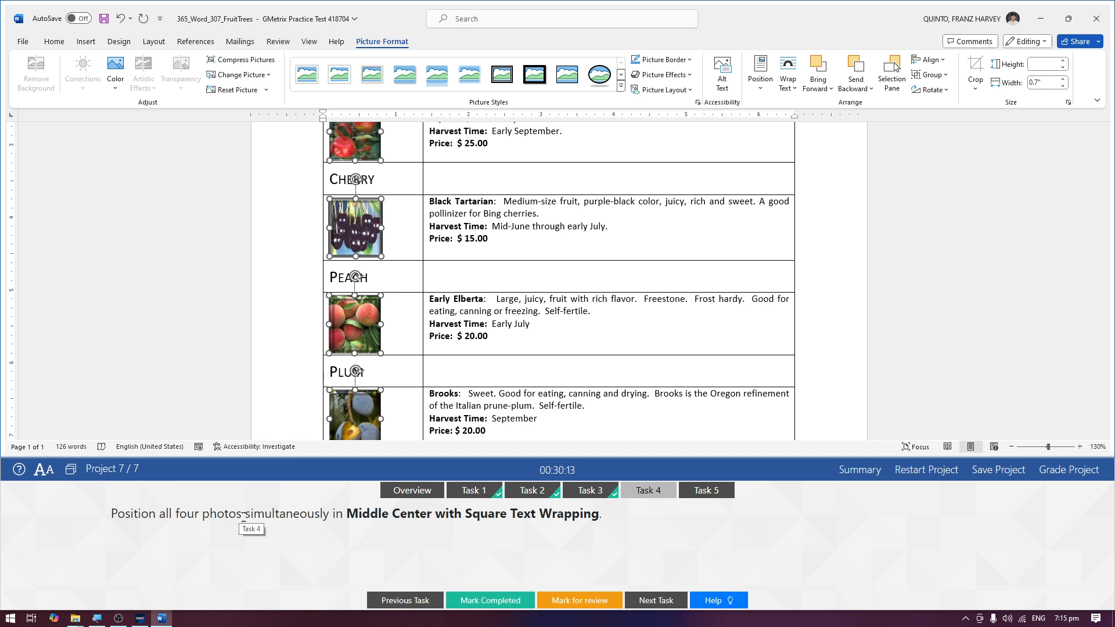
{"action": "scroll", "scroll_direction": "up", "scroll_amount": 3}
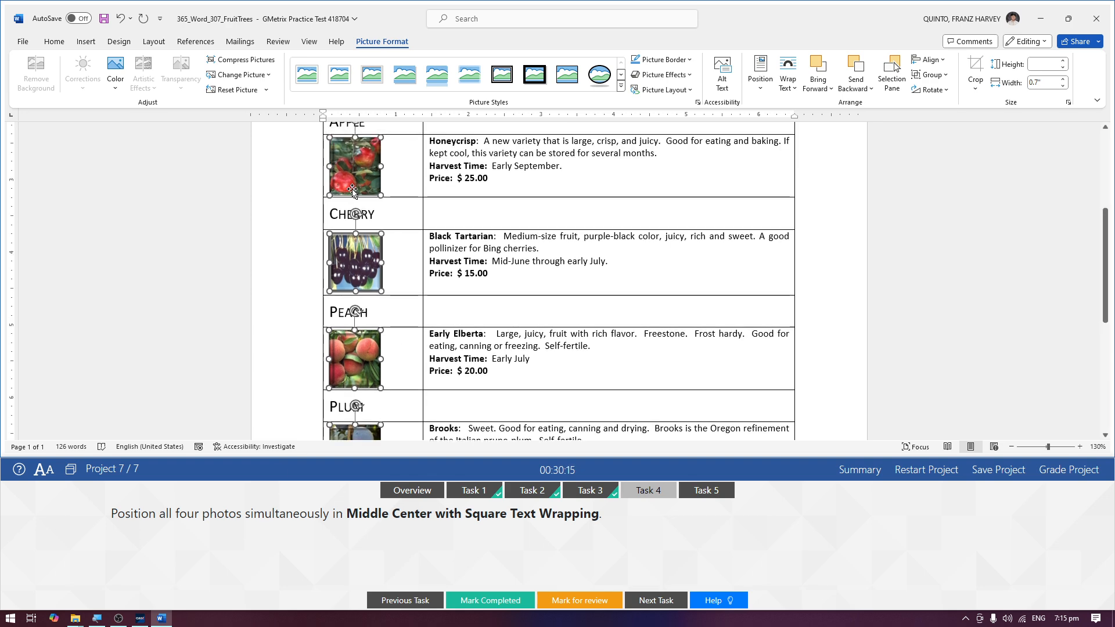
{"action": "scroll", "scroll_direction": "down", "scroll_amount": 3}
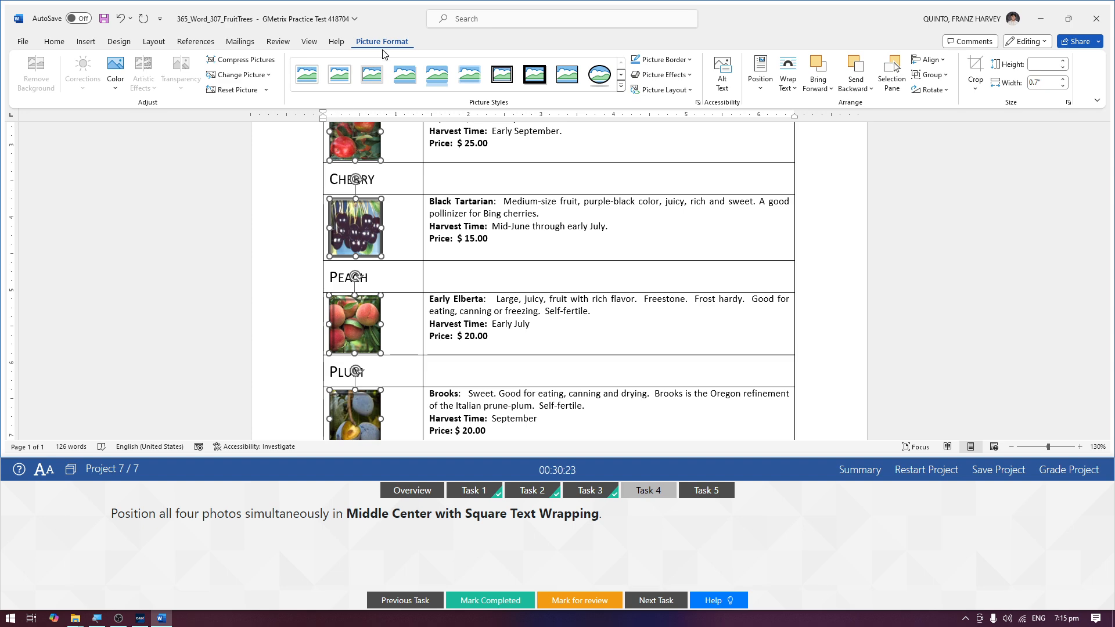
{"action": "mouse_move", "coordinate": [400, 48]}
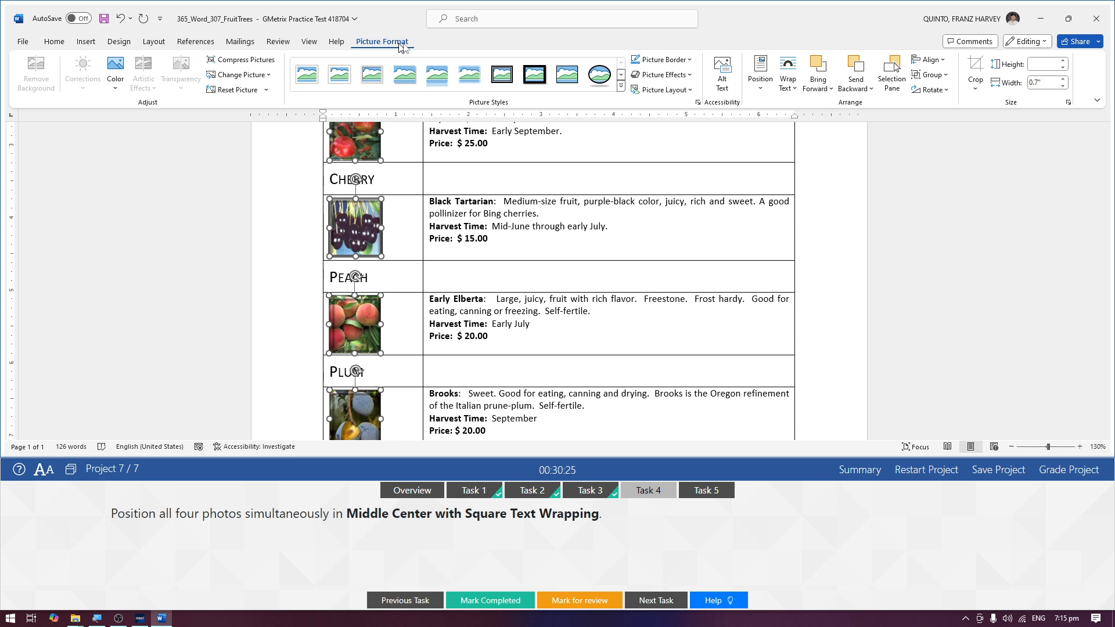
{"action": "mouse_move", "coordinate": [862, 106]}
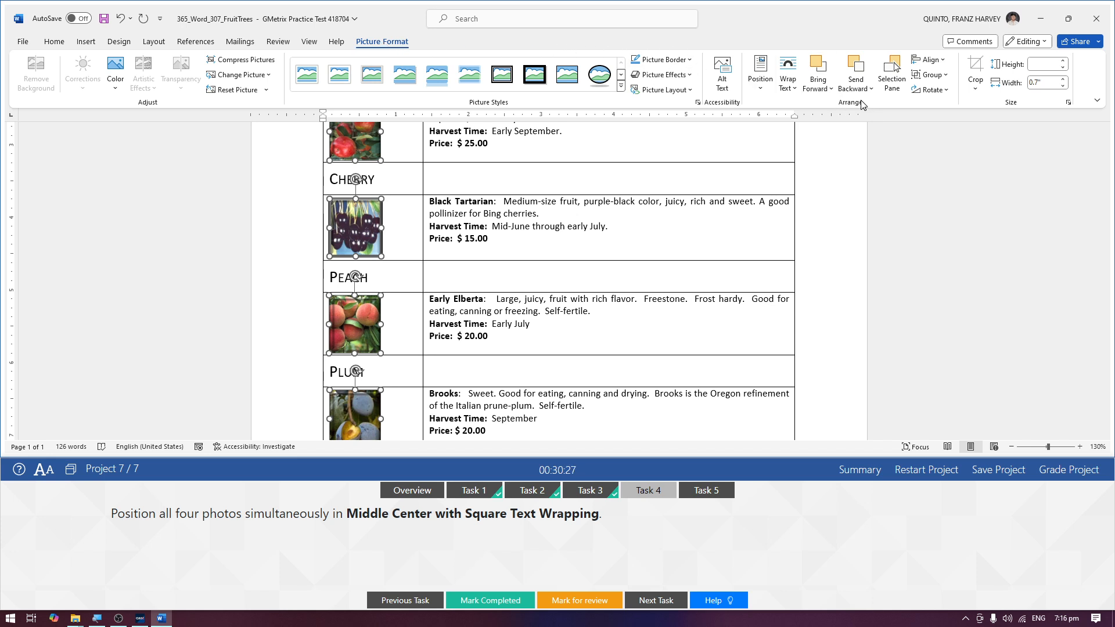
{"action": "mouse_move", "coordinate": [760, 102]}
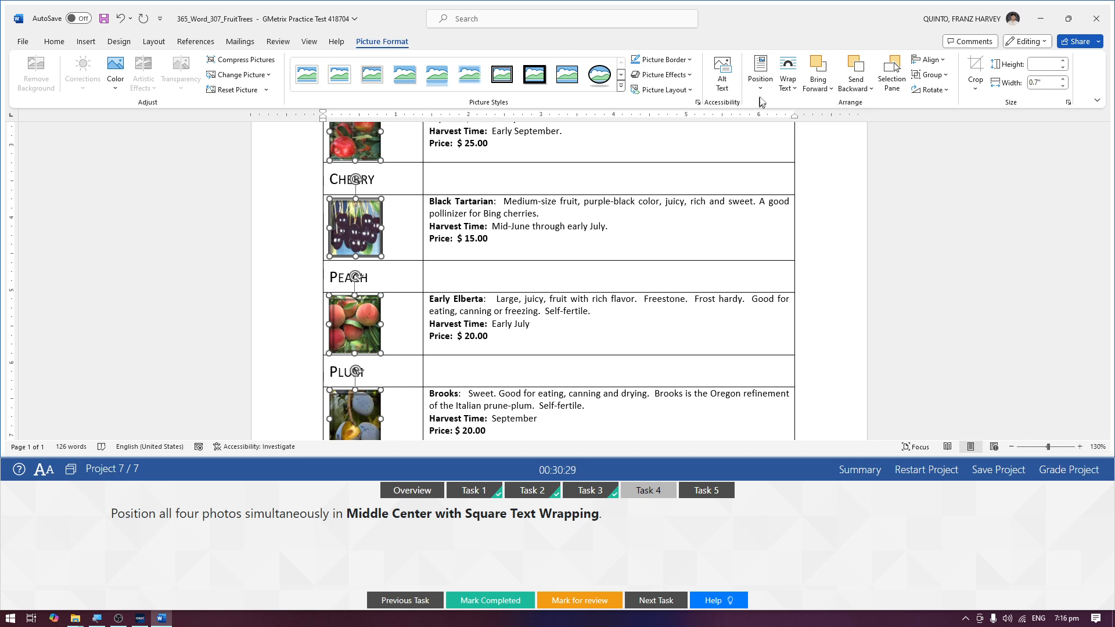
Position the four photos Middle Center with Square Text Wrapping.
{"action": "left_click", "coordinate": [759, 71]}
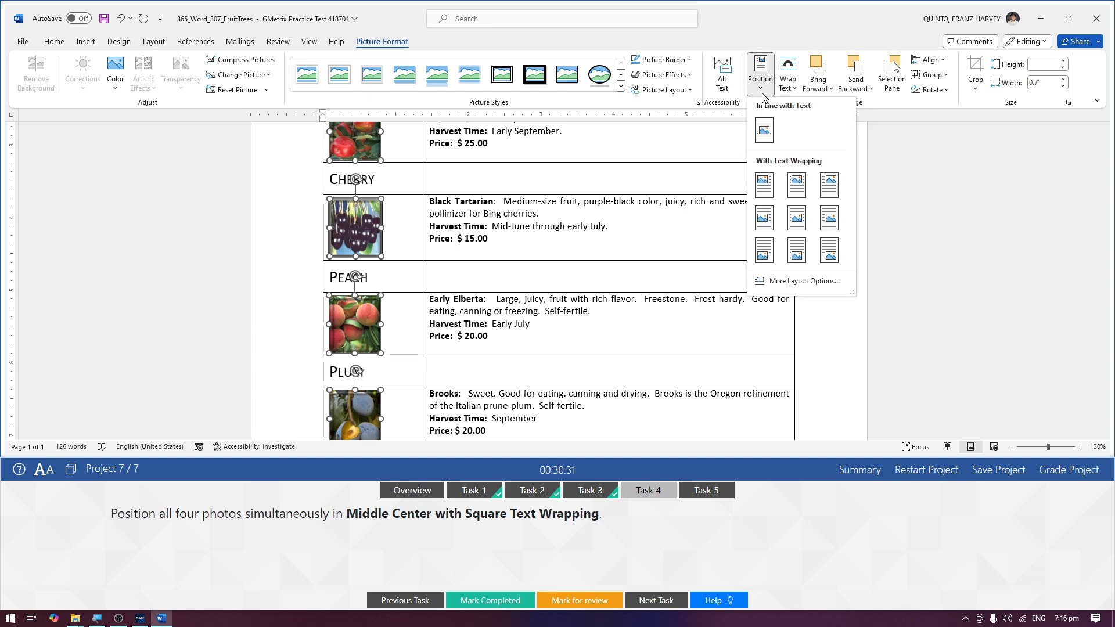
{"action": "left_click", "coordinate": [795, 217]}
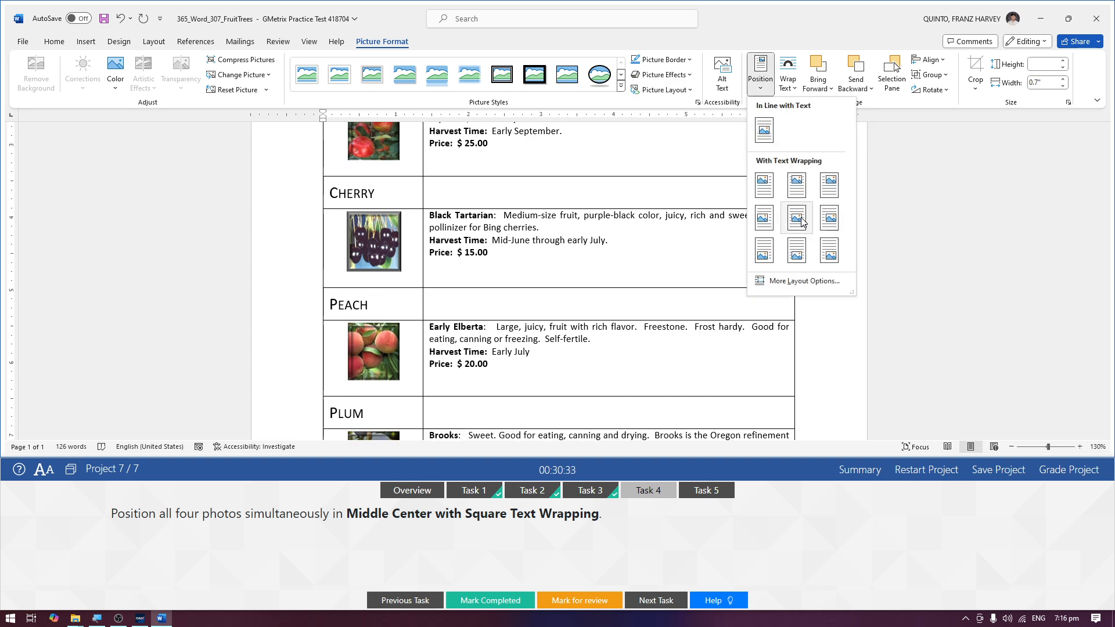
{"action": "mouse_move", "coordinate": [796, 218]}
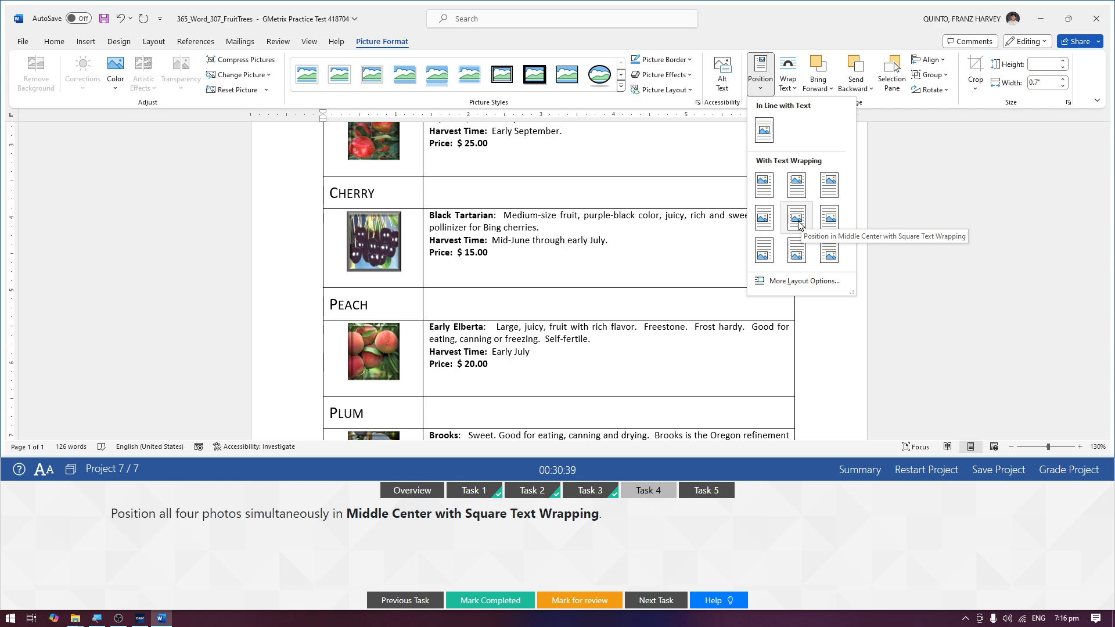
{"action": "left_click", "coordinate": [795, 218]}
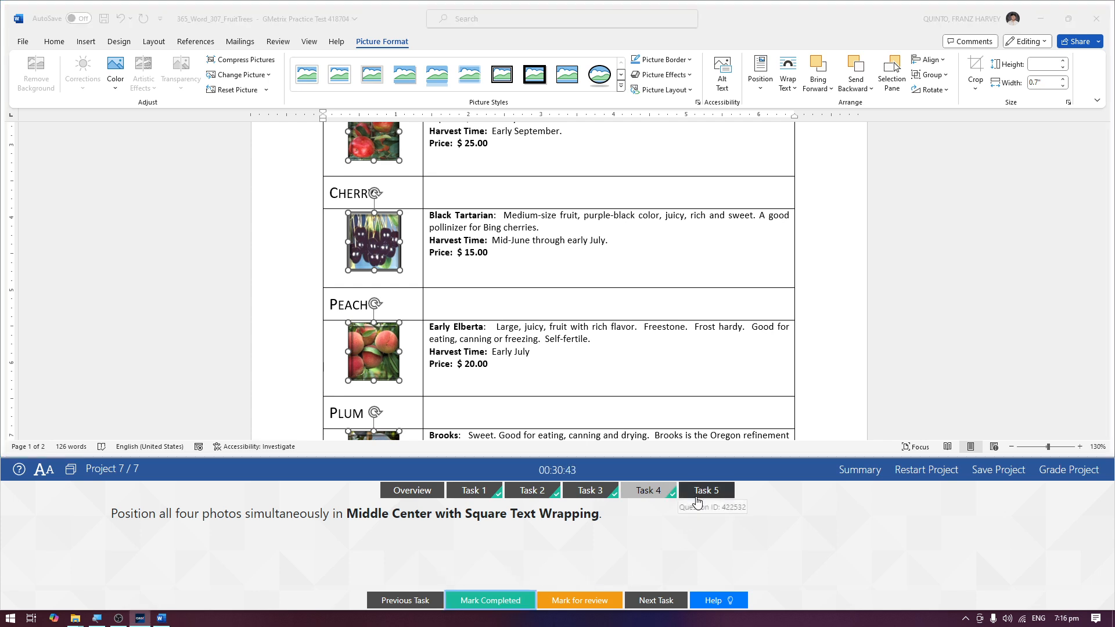
Switch to Task 5 on tracking changes and show the Review ribbon.
{"action": "left_click", "coordinate": [705, 490]}
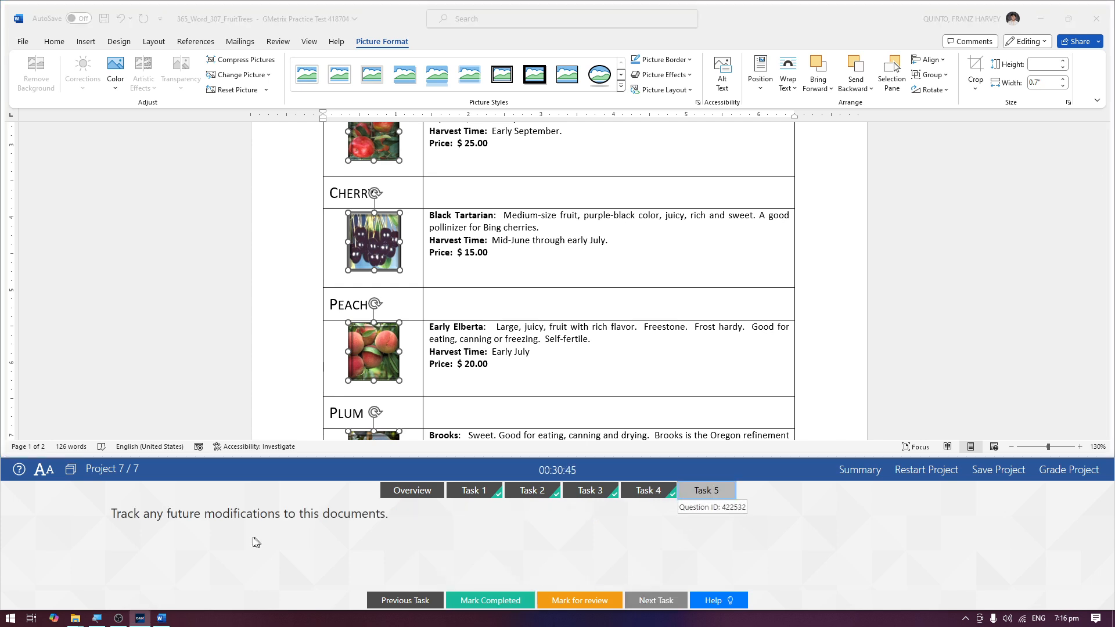
{"action": "mouse_move", "coordinate": [327, 487]}
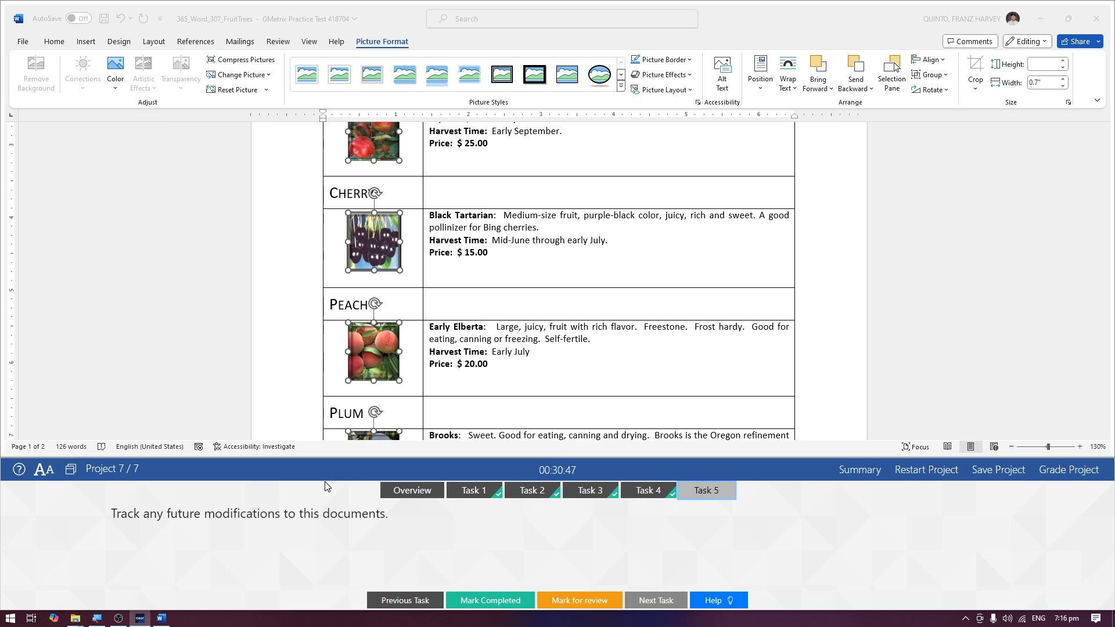
{"action": "mouse_move", "coordinate": [220, 12]}
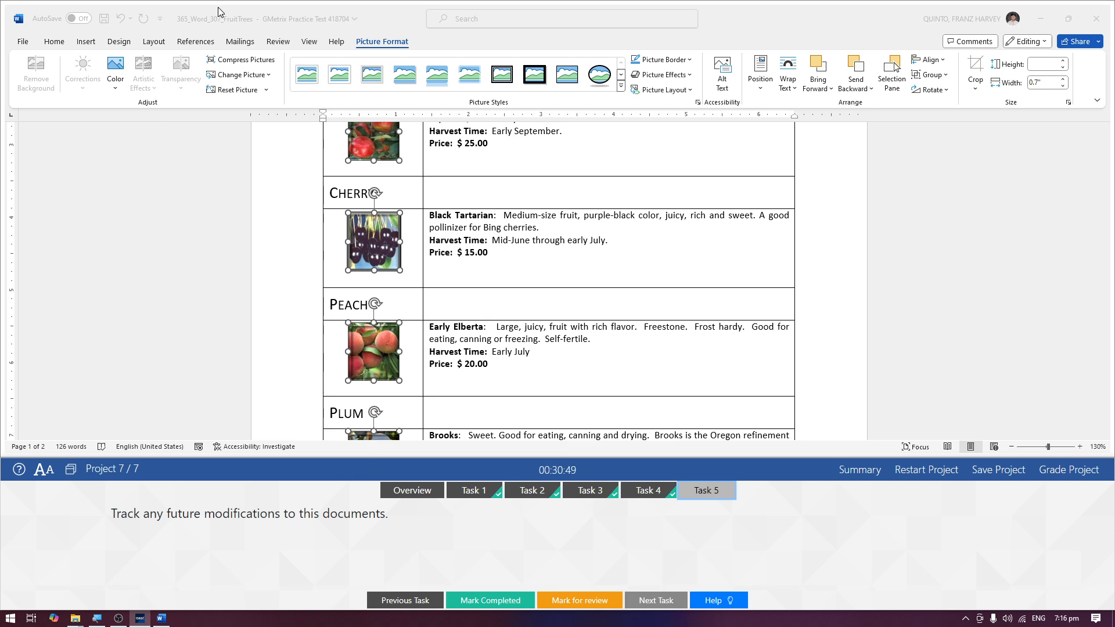
{"action": "left_click", "coordinate": [277, 42]}
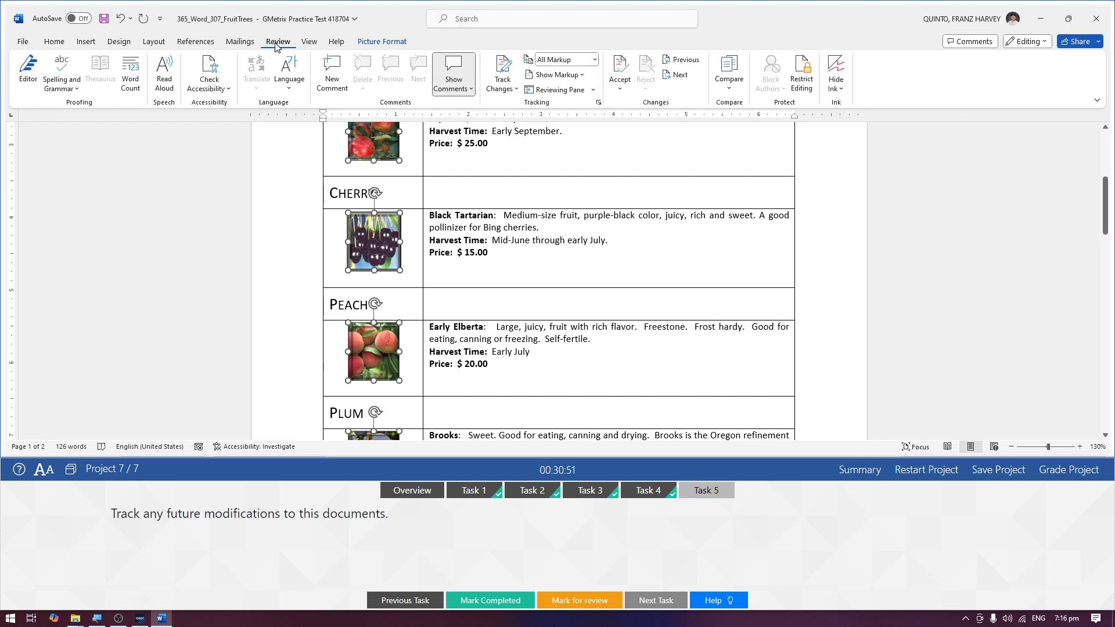
{"action": "mouse_move", "coordinate": [501, 67]}
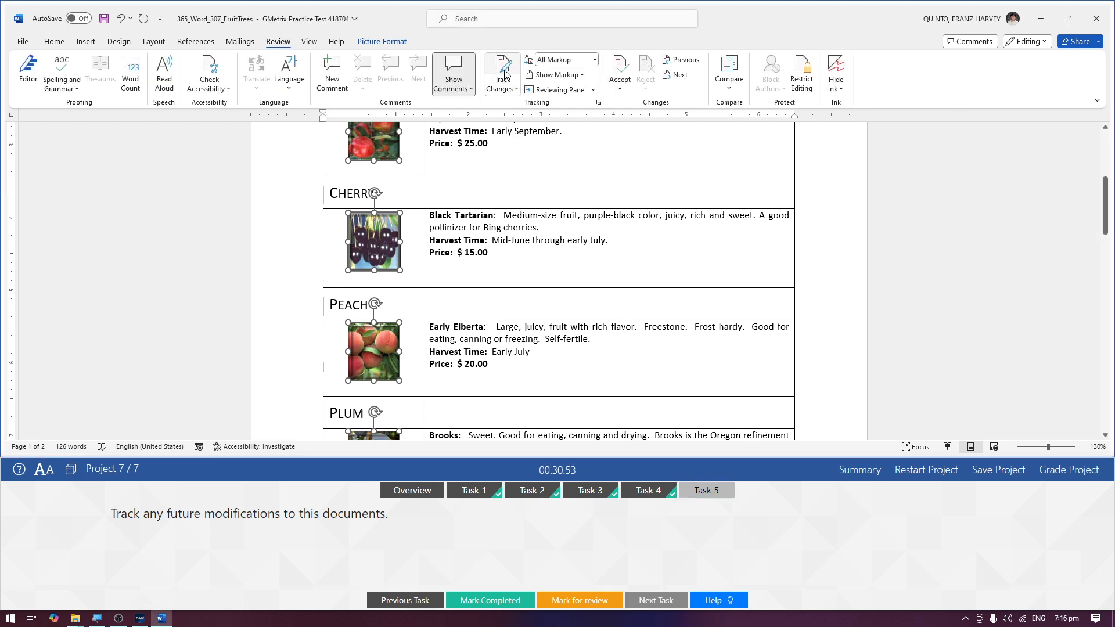